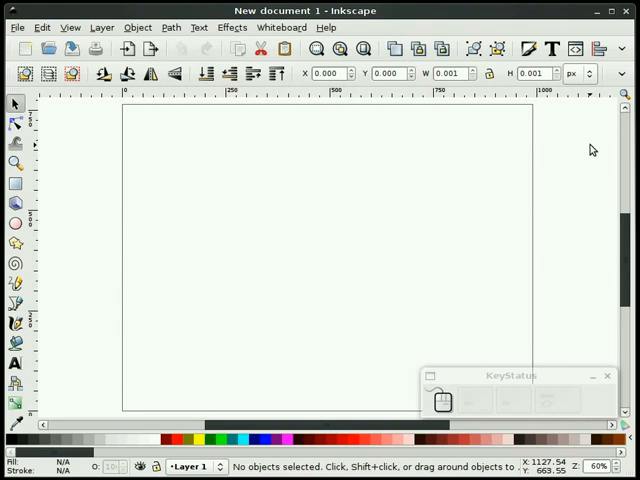
mouse_move(534, 268)
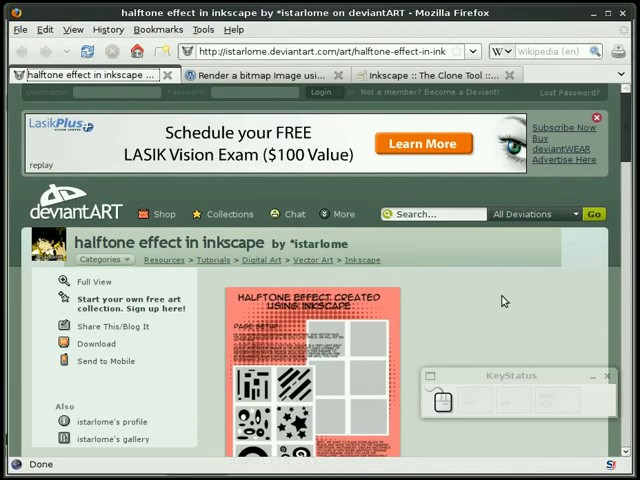
mouse_move(512, 308)
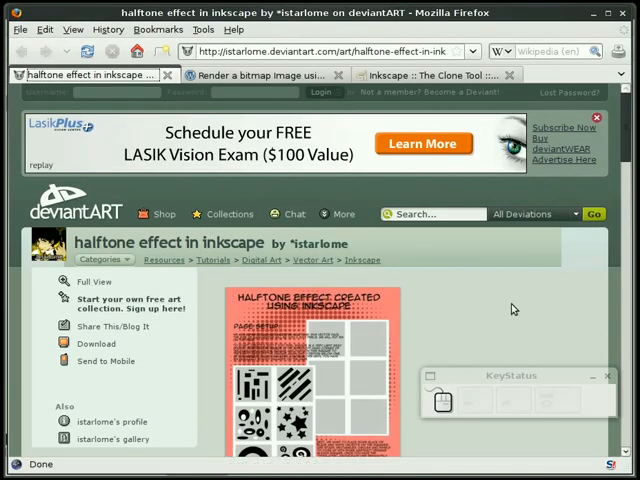
Set a custom 350 by 350 px page size in Document Properties
scroll("down", 3)
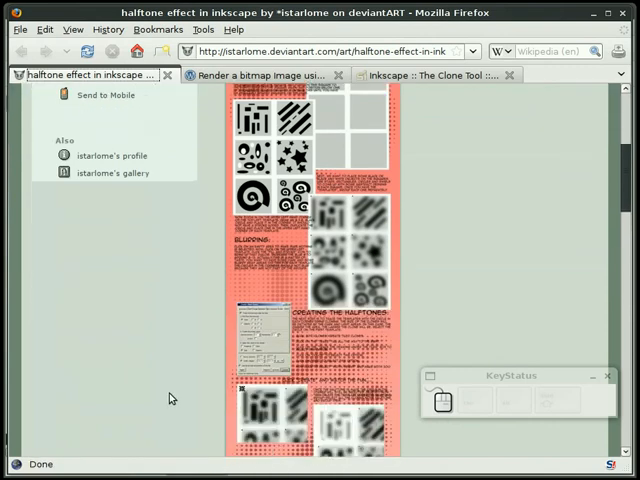
scroll("down", 3)
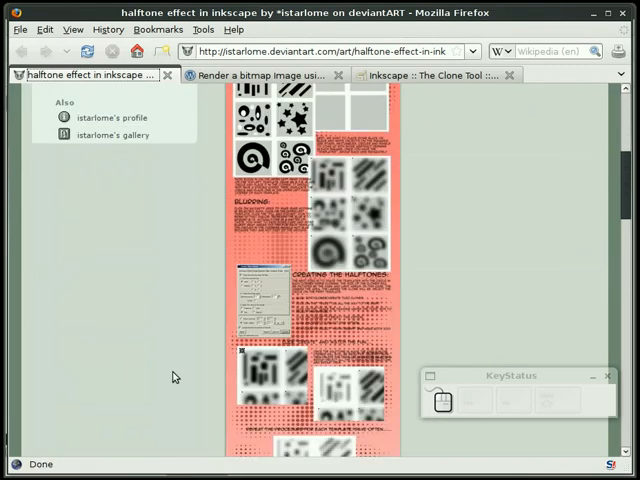
scroll("up", 3)
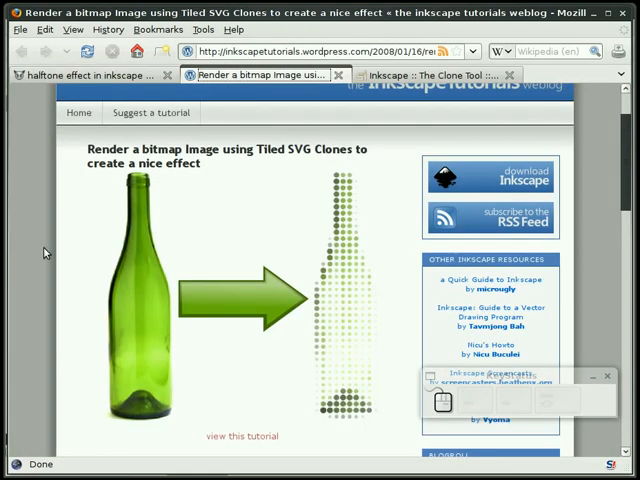
mouse_move(352, 350)
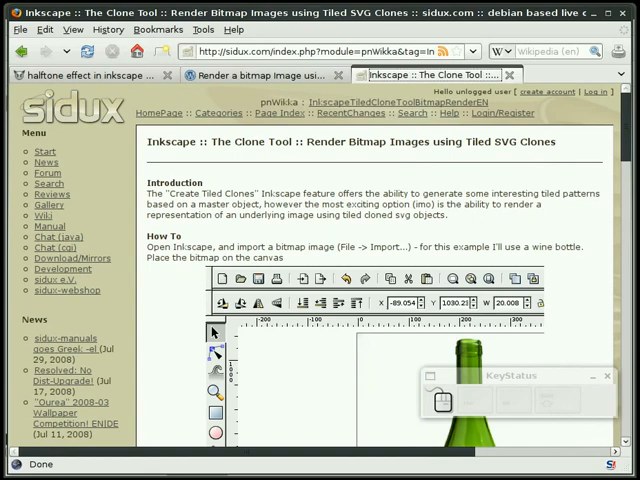
scroll("down", 3)
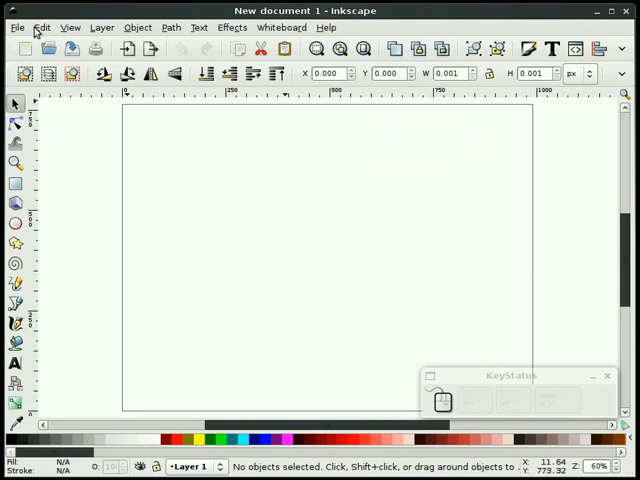
left_click(14, 28)
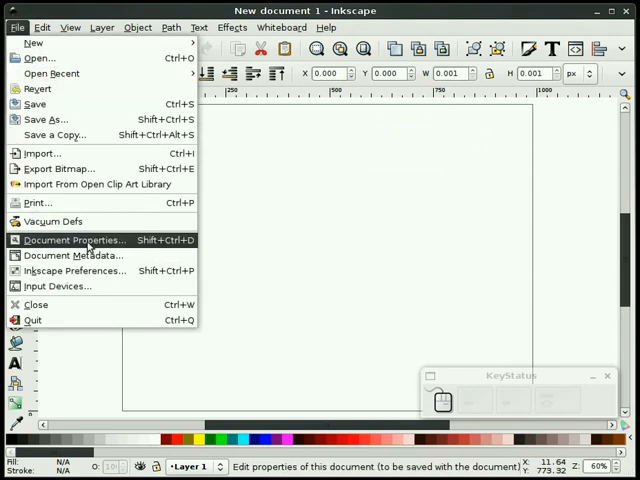
left_click(72, 240)
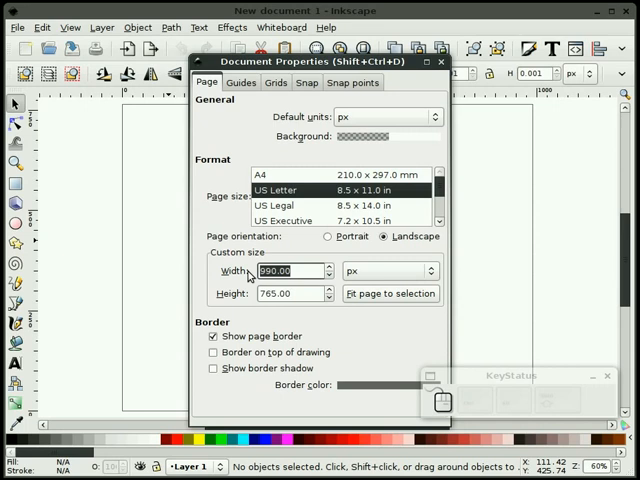
left_click(328, 236)
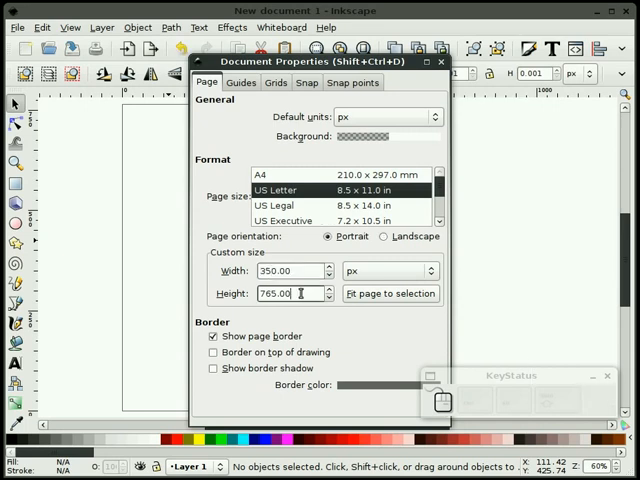
type("350")
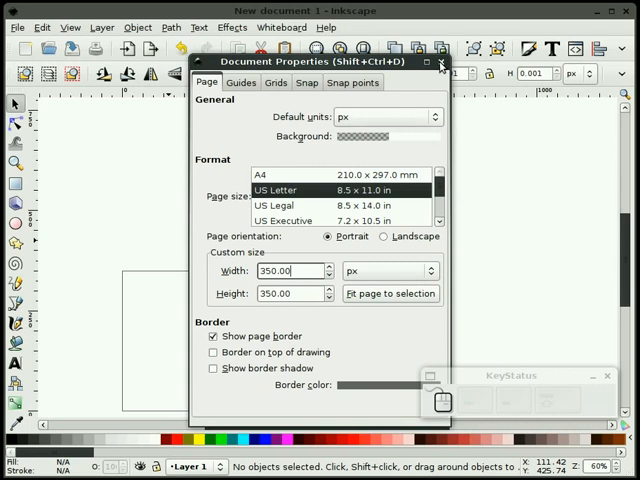
left_click(440, 64)
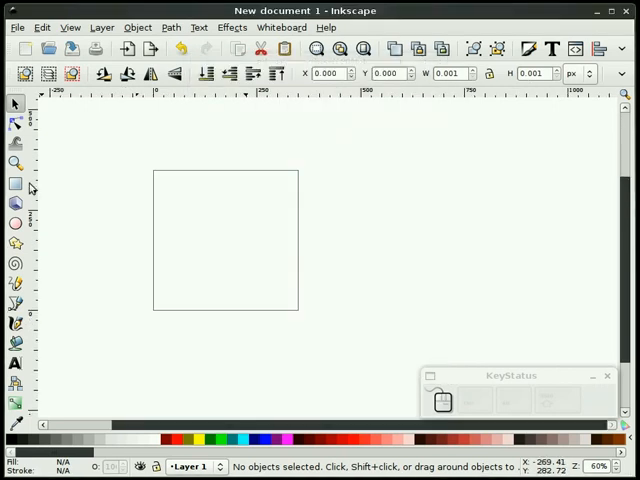
left_click(16, 164)
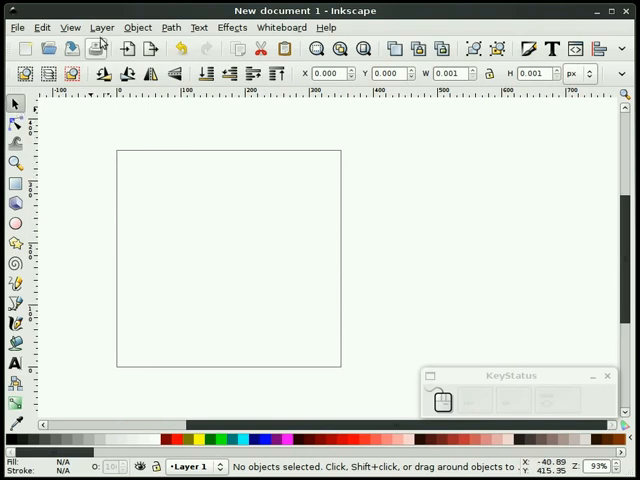
Add a layer named 'image' positioned below the current layer
left_click(96, 28)
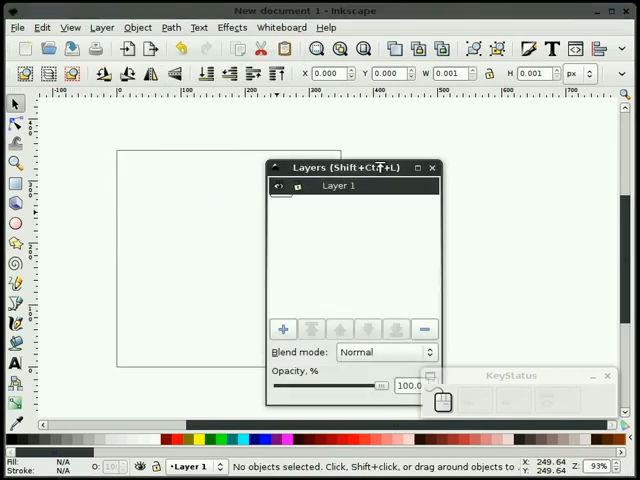
left_click_drag(350, 166, 240, 128)
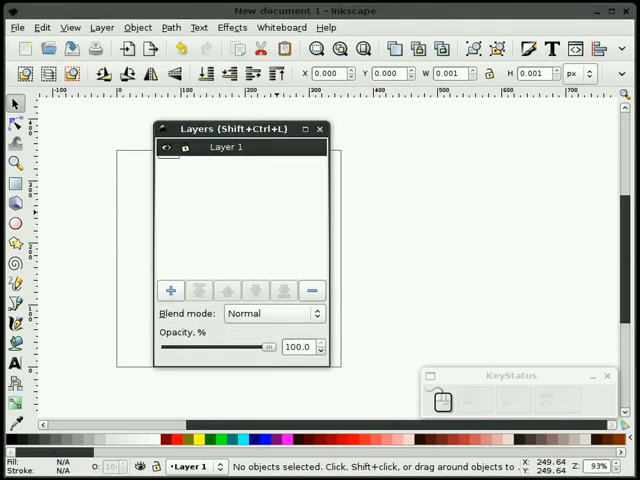
left_click(172, 290)
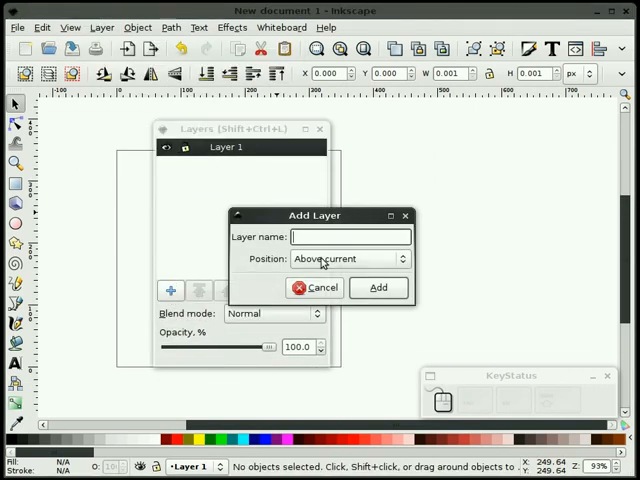
type("image")
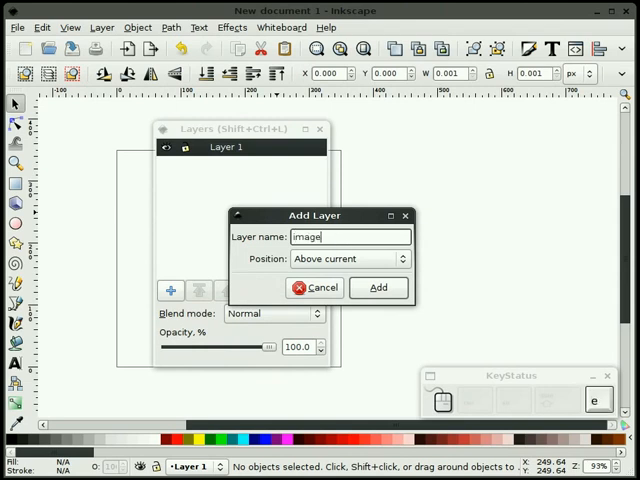
left_click(348, 260)
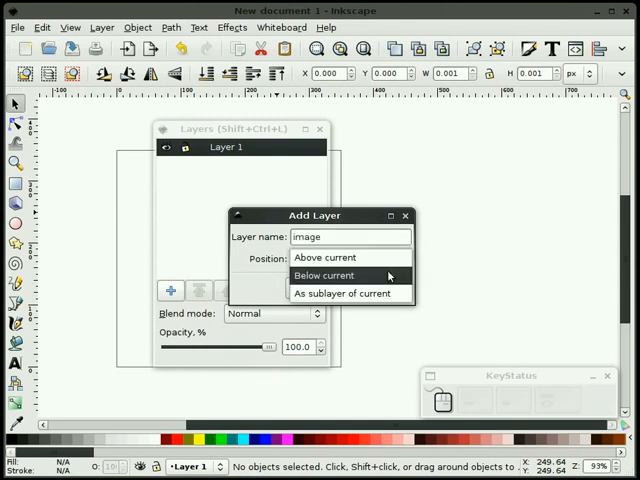
left_click(324, 276)
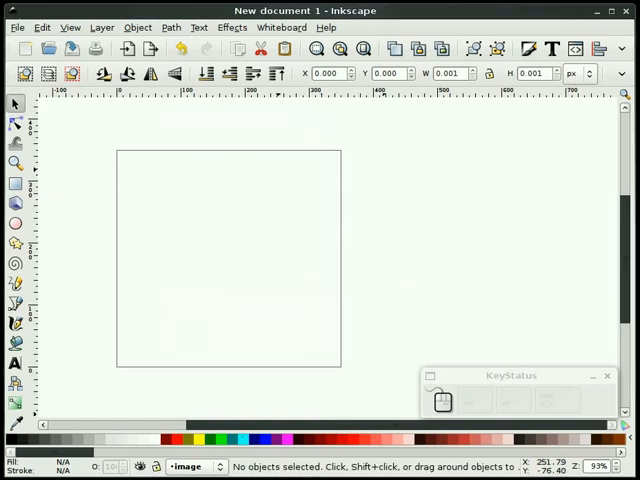
left_click(196, 466)
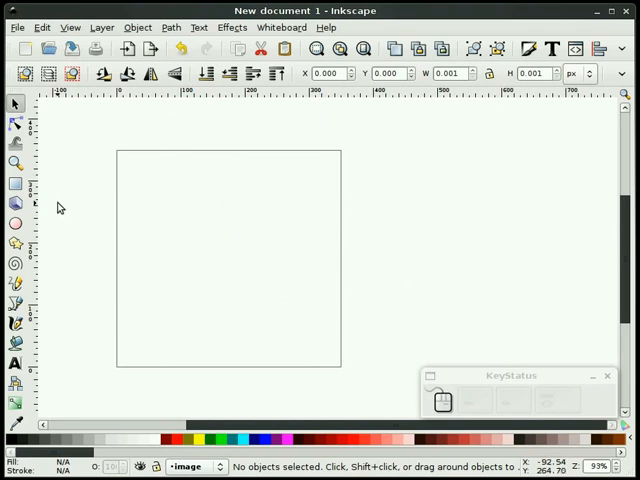
Draw a rectangle and size it to 350.000 by 350.000
left_click(16, 184)
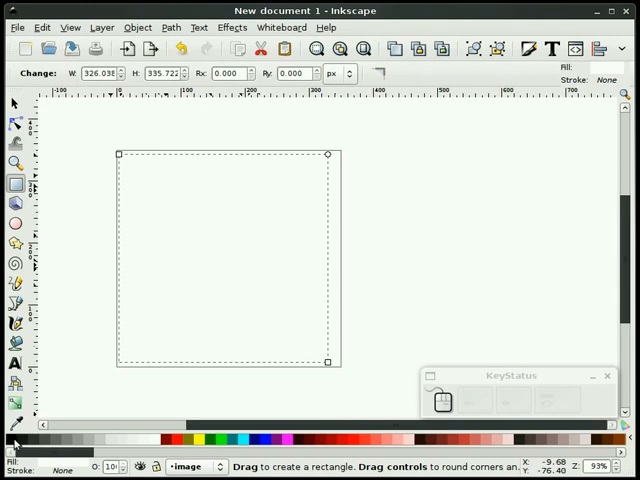
left_click(12, 430)
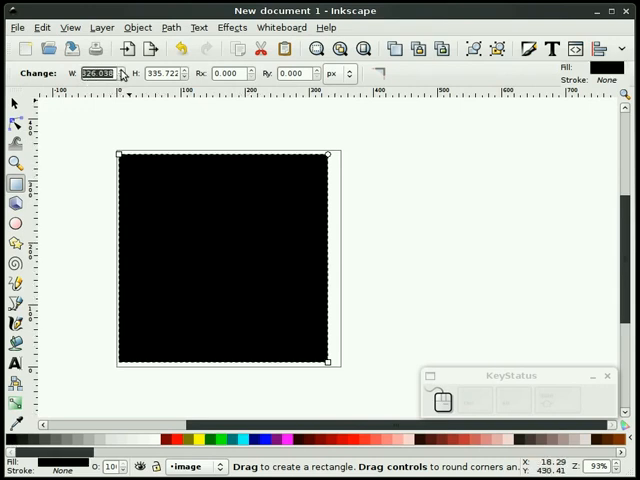
type("350.000")
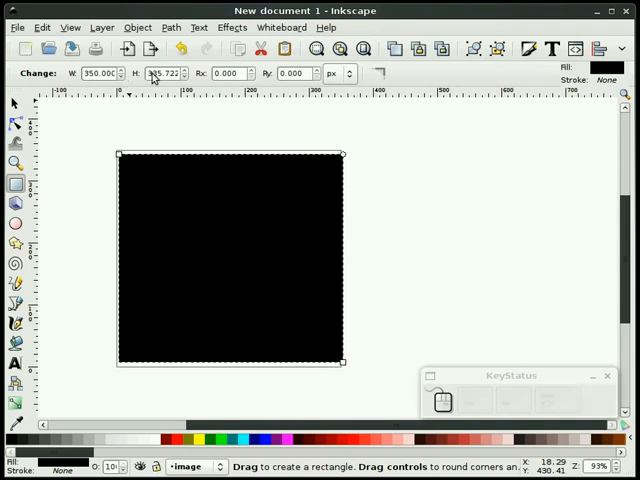
triple_click(164, 74)
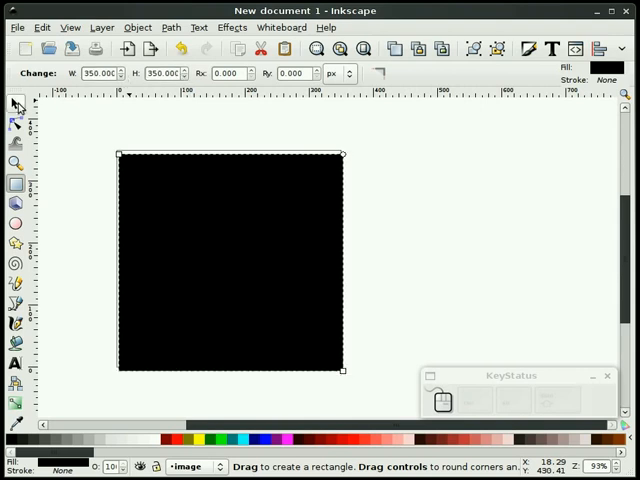
left_click(14, 104)
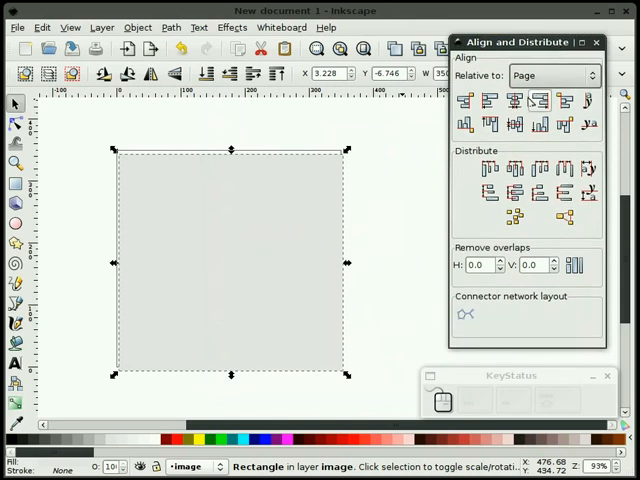
Centre the square on the page with Align and Distribute
left_click(392, 176)
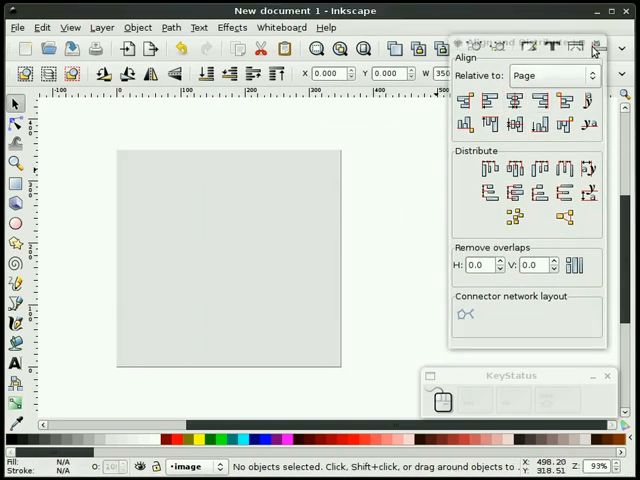
left_click(596, 48)
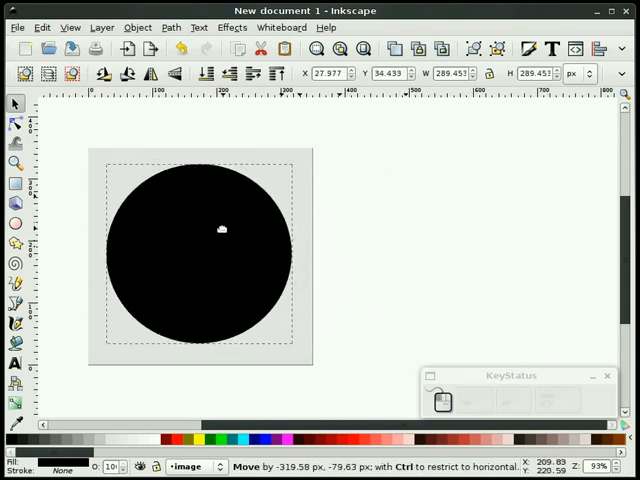
Move the black circle onto the grey square and centre it on the page
left_click_drag(222, 230, 412, 216)
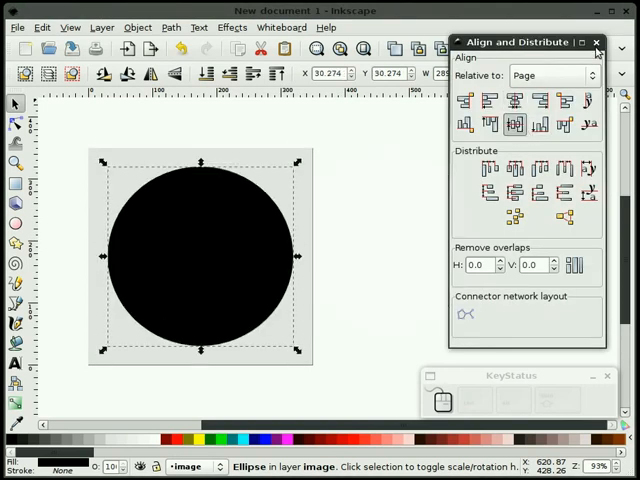
left_click(596, 40)
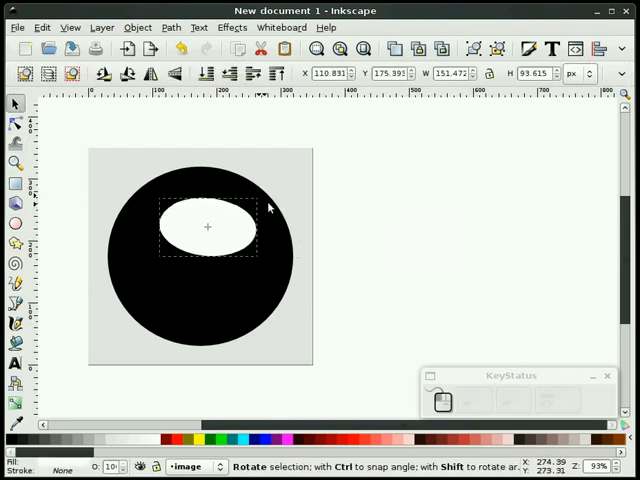
Position the white highlight at the sphere's upper right, then select all objects
left_click_drag(208, 228, 246, 222)
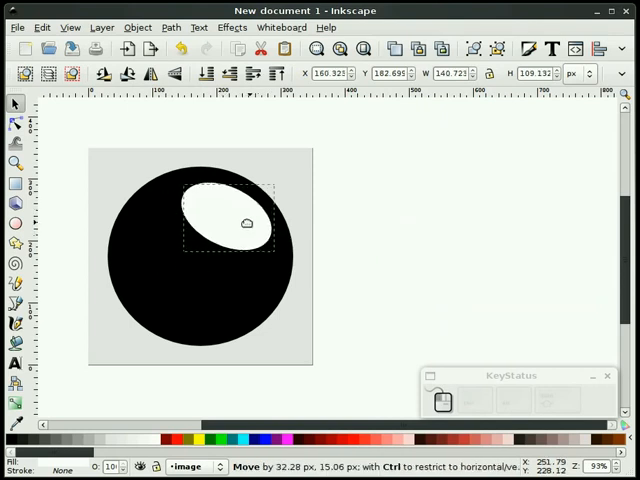
left_click_drag(246, 224, 244, 220)
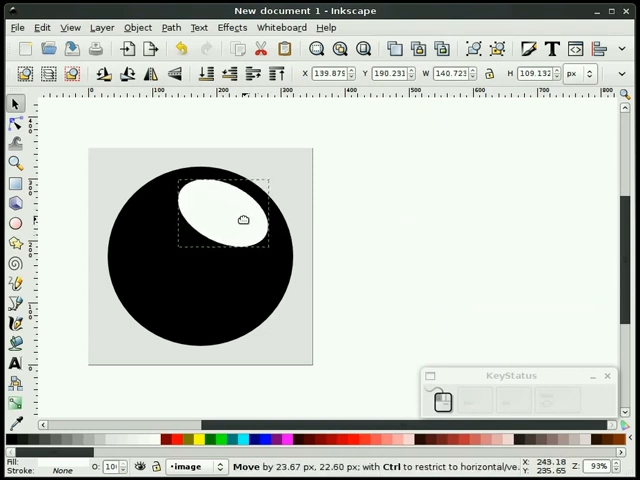
left_click(408, 224)
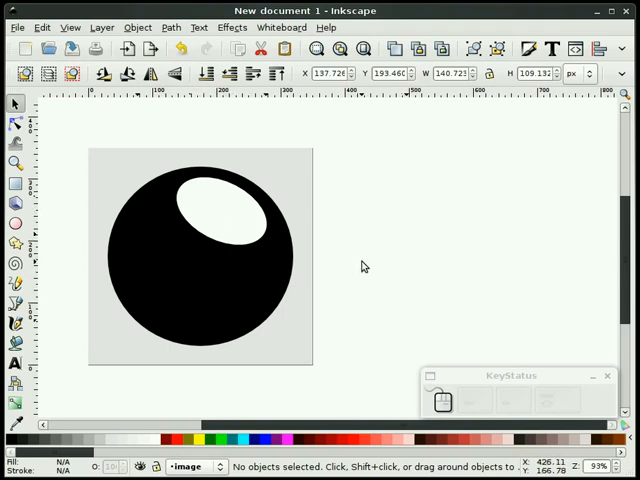
mouse_move(62, 396)
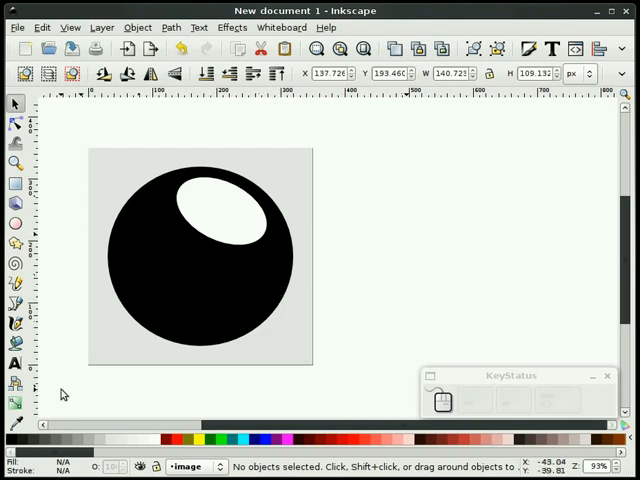
key("ctrl+a")
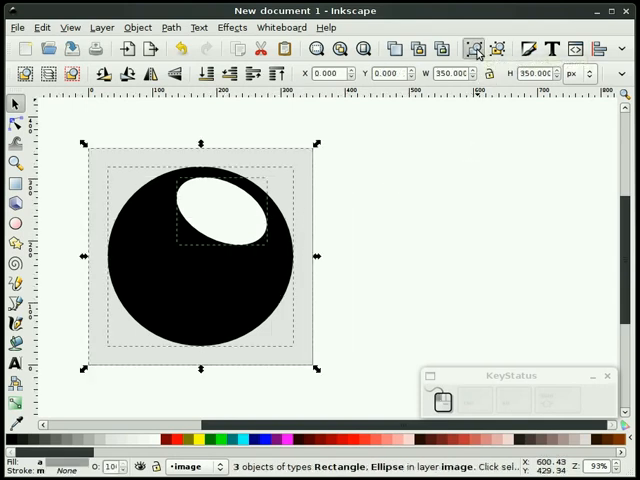
left_click(398, 216)
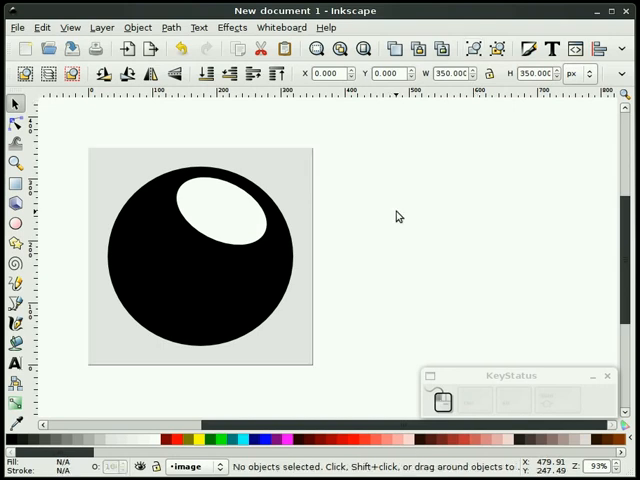
mouse_move(278, 226)
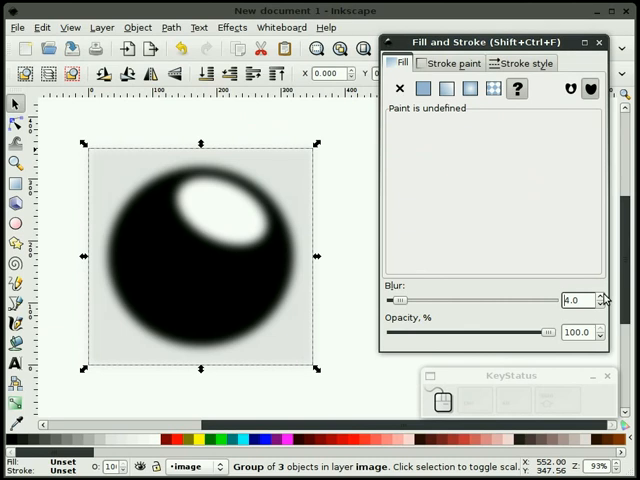
Raise the grouped sphere's Blur to about 5 in Fill and Stroke
left_click(600, 296)
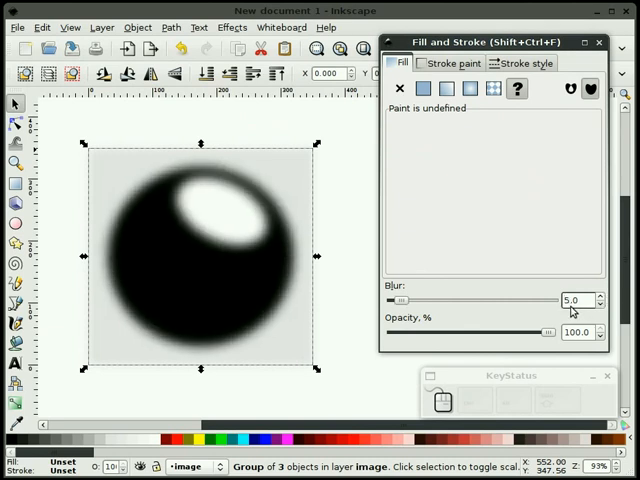
left_click(598, 44)
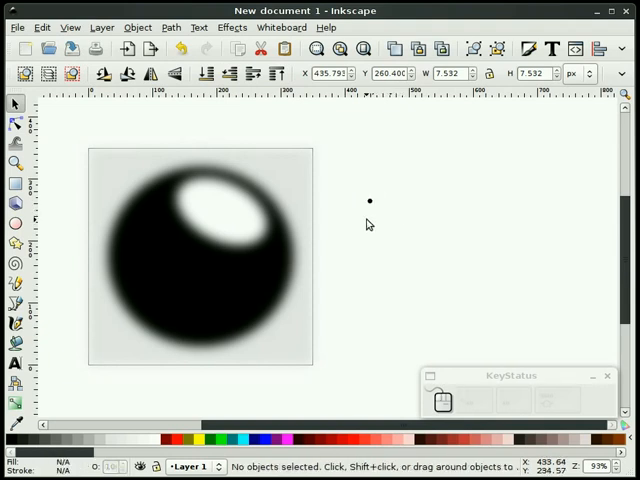
mouse_move(362, 224)
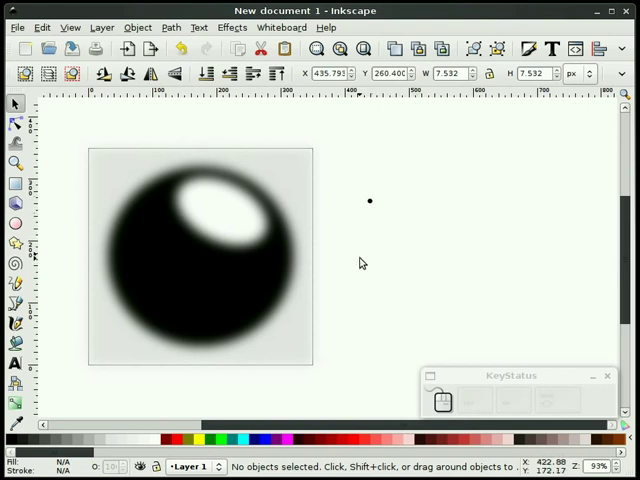
mouse_move(356, 220)
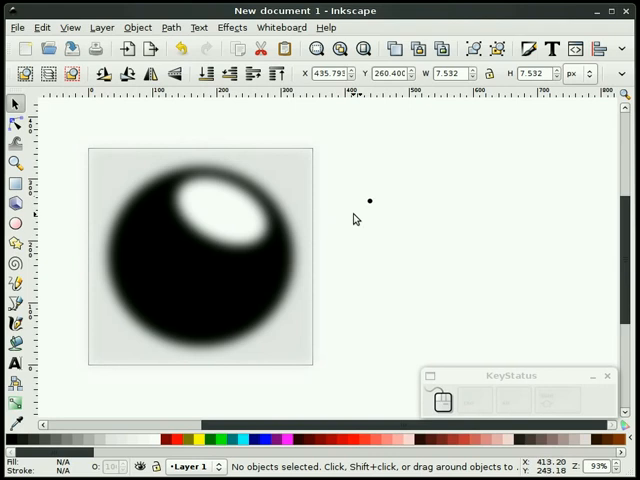
mouse_move(356, 220)
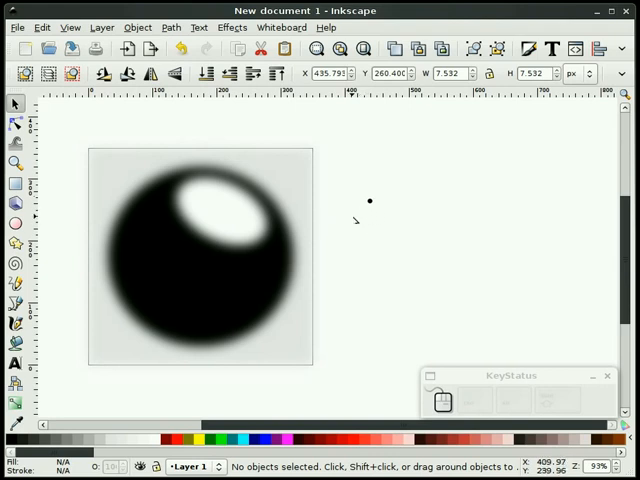
Align the small black dot to the square's top-left corner
left_click(368, 200)
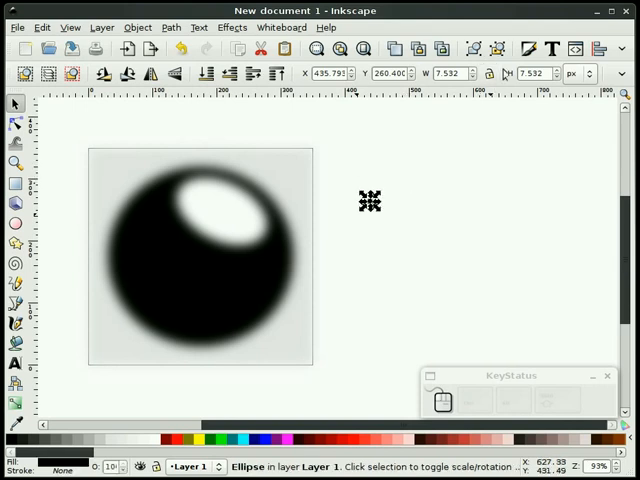
key("ctrl+shift+f")
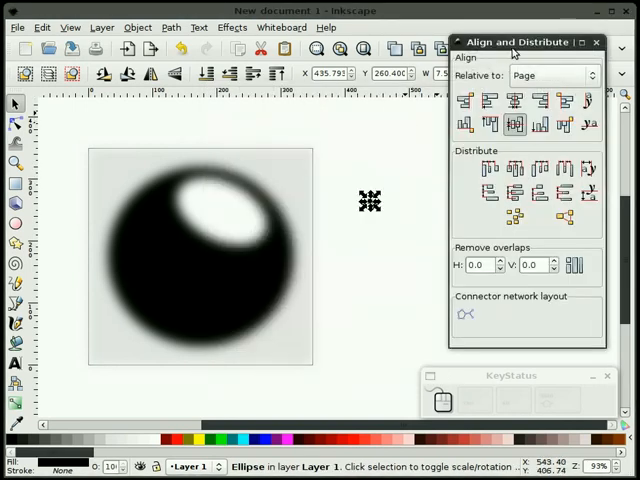
left_click(490, 100)
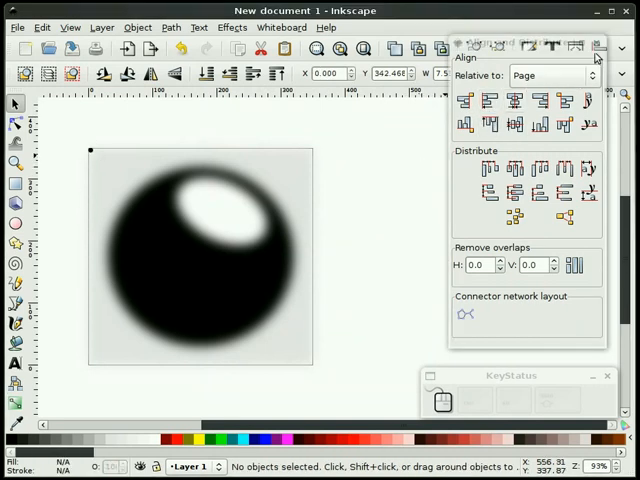
left_click(598, 46)
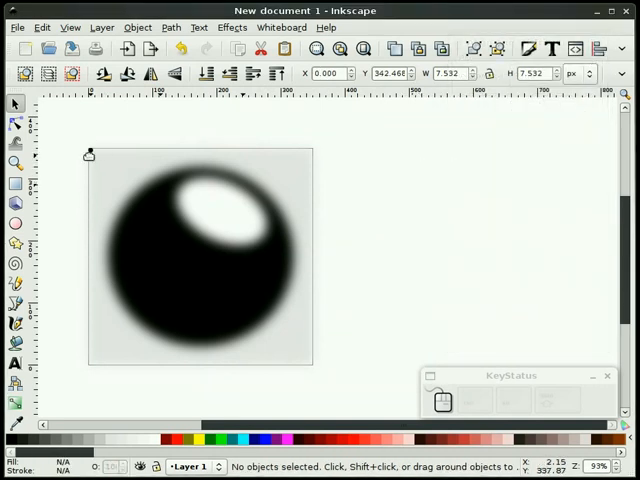
mouse_move(96, 160)
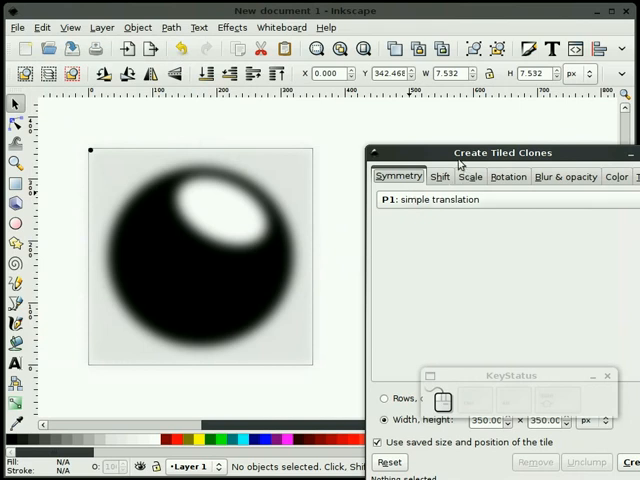
In Create Tiled Clones, trace Color into Size only over a 350×350 tile
left_click_drag(504, 152, 470, 30)
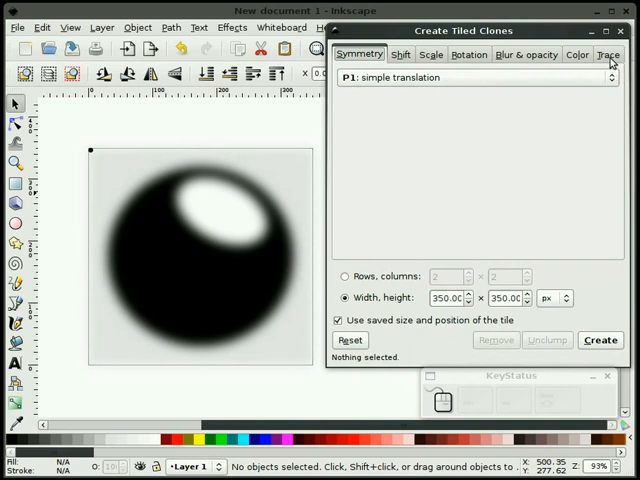
left_click(608, 56)
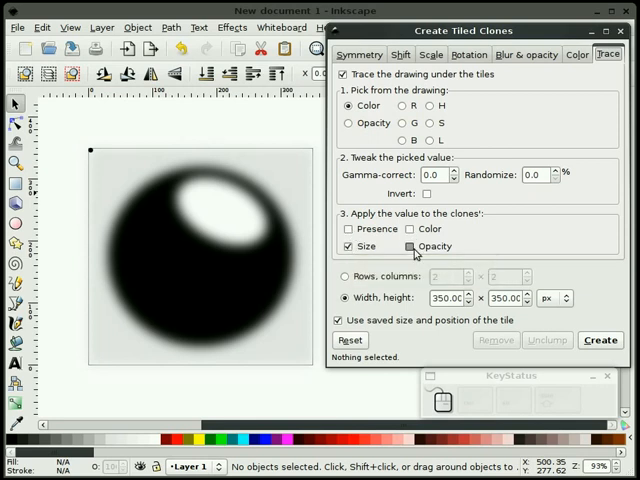
left_click(406, 246)
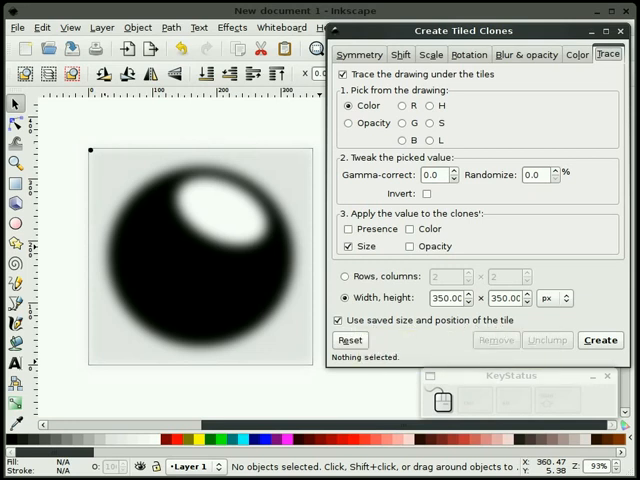
mouse_move(340, 320)
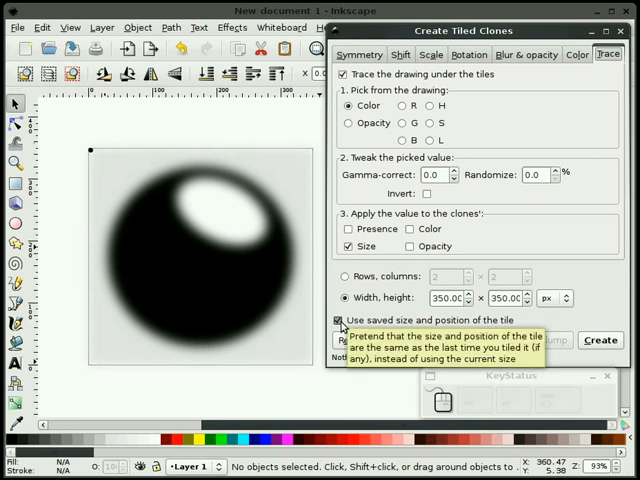
mouse_move(192, 128)
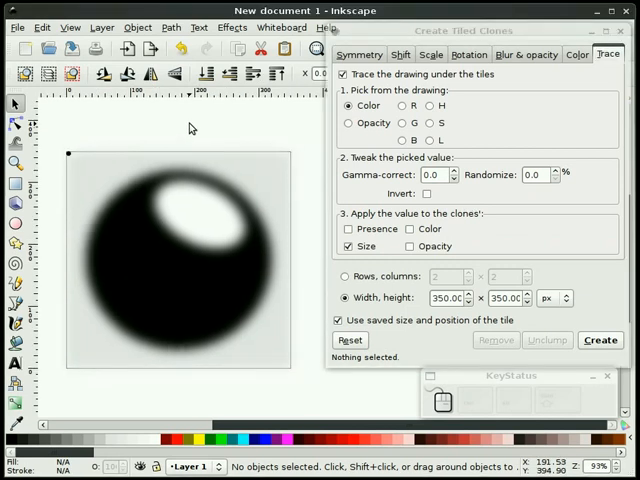
Select the tiny corner dot as the clone source
left_click_drag(68, 152, 70, 164)
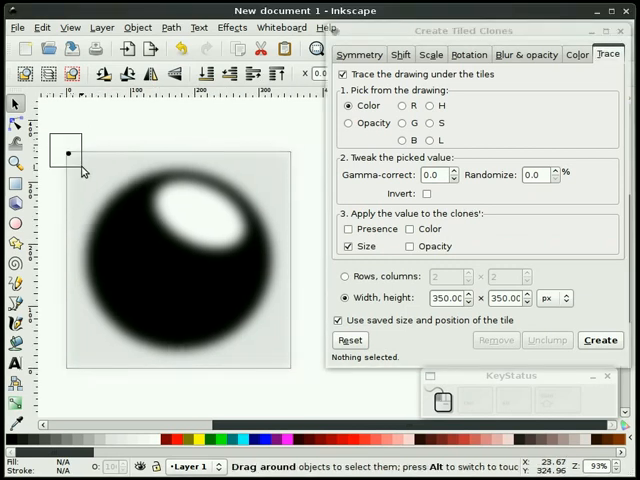
left_click(68, 152)
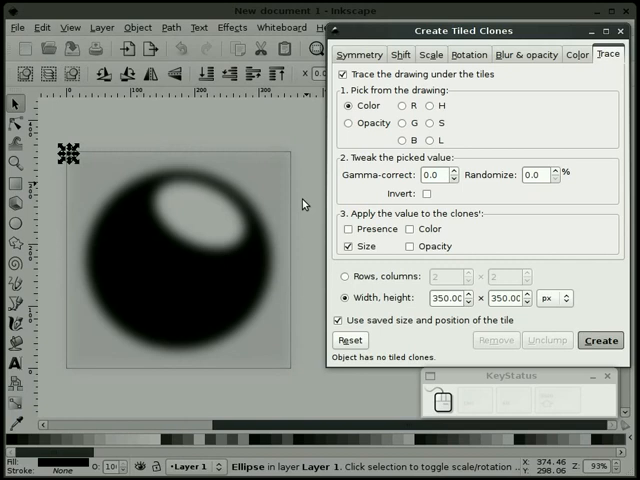
left_click(600, 340)
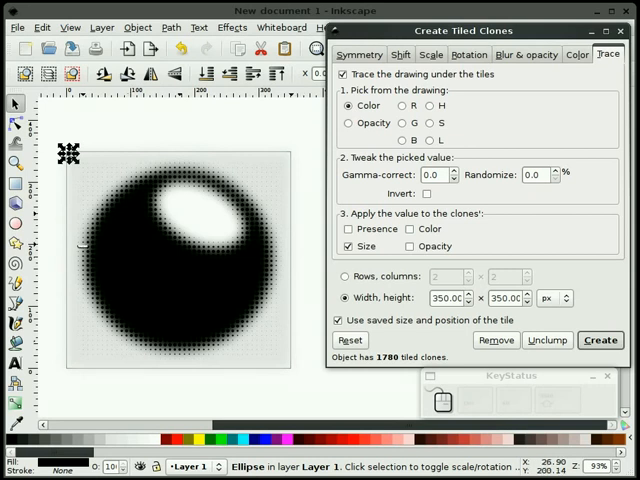
mouse_move(404, 192)
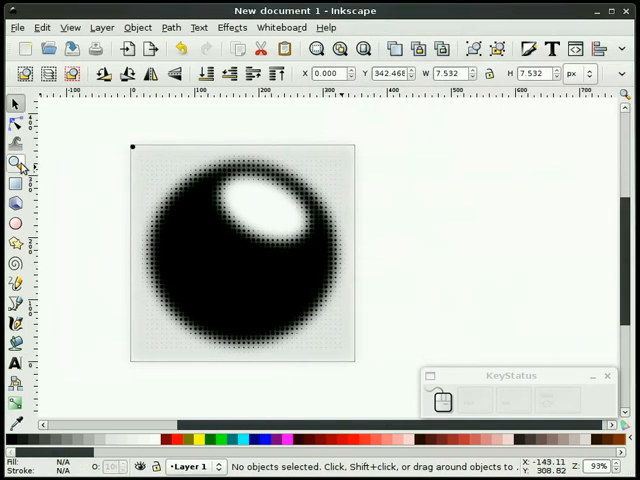
left_click(16, 164)
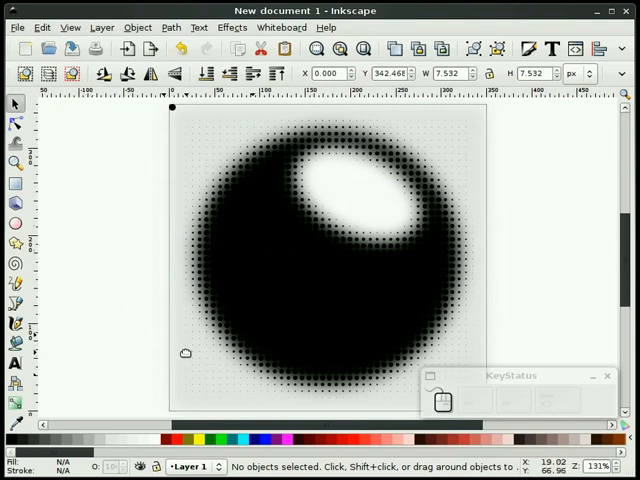
left_click(100, 28)
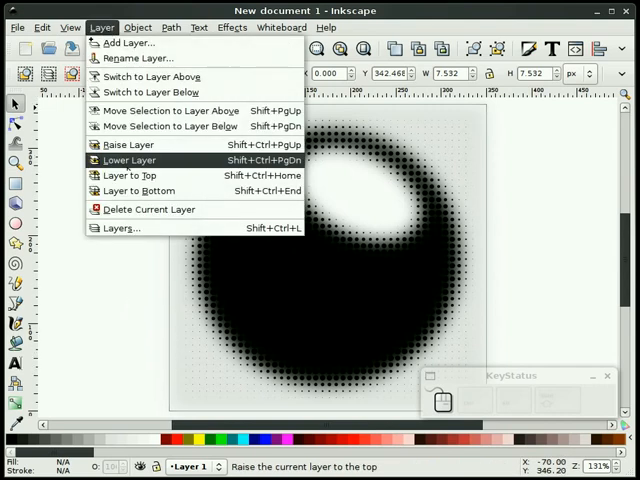
left_click(120, 228)
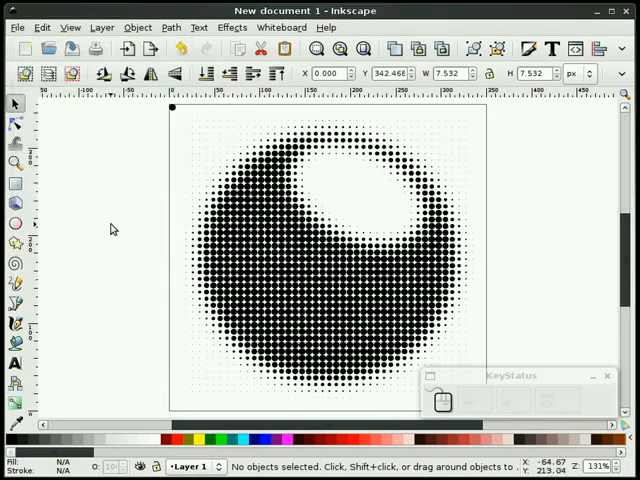
mouse_move(114, 252)
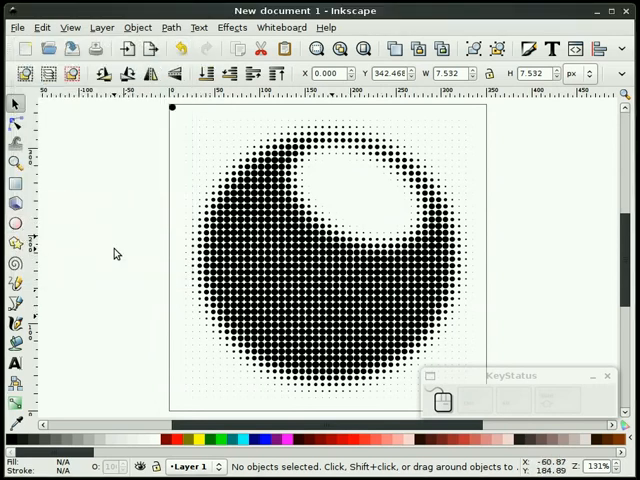
mouse_move(92, 240)
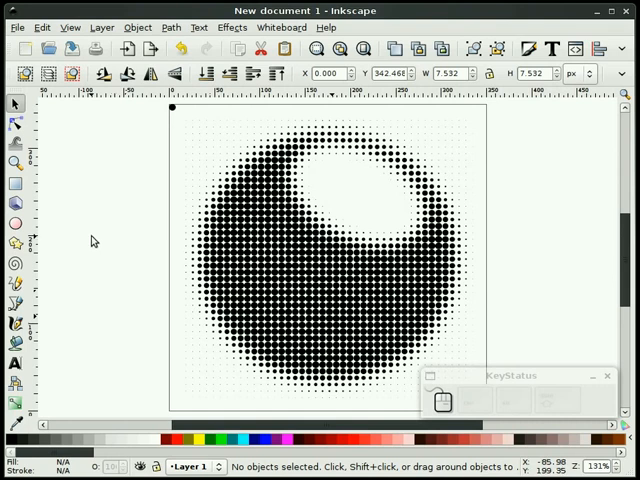
mouse_move(176, 412)
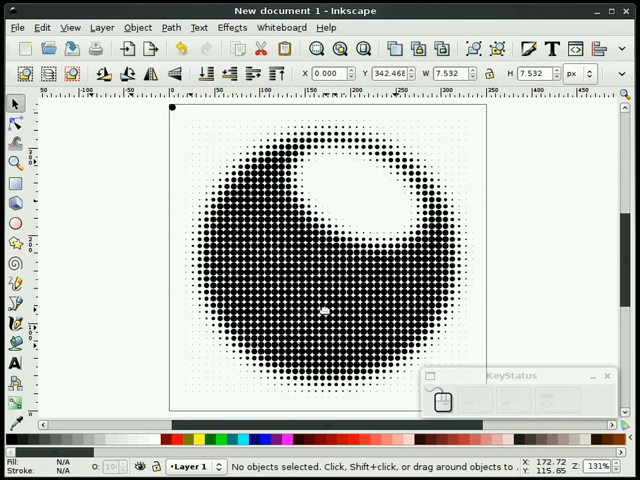
mouse_move(340, 300)
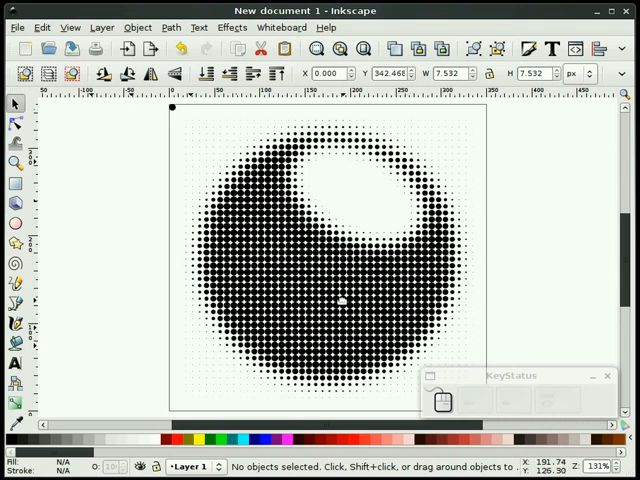
mouse_move(176, 134)
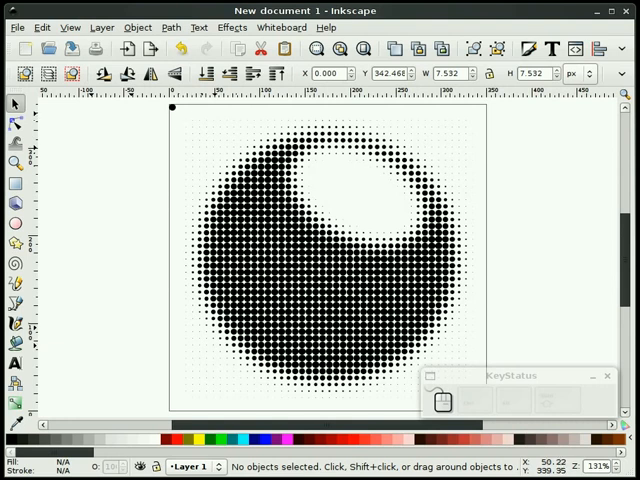
mouse_move(186, 130)
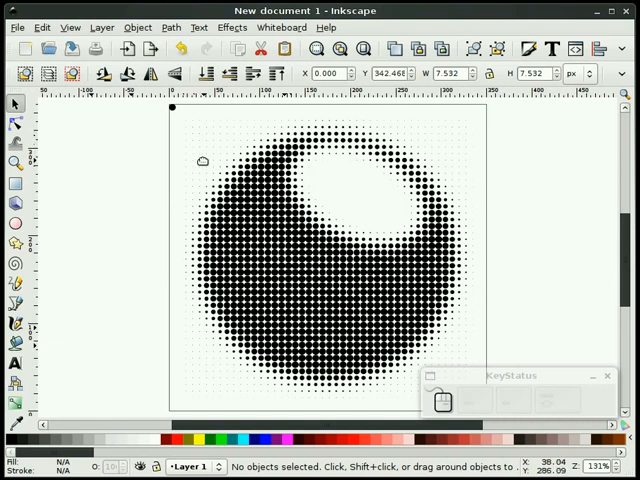
mouse_move(218, 200)
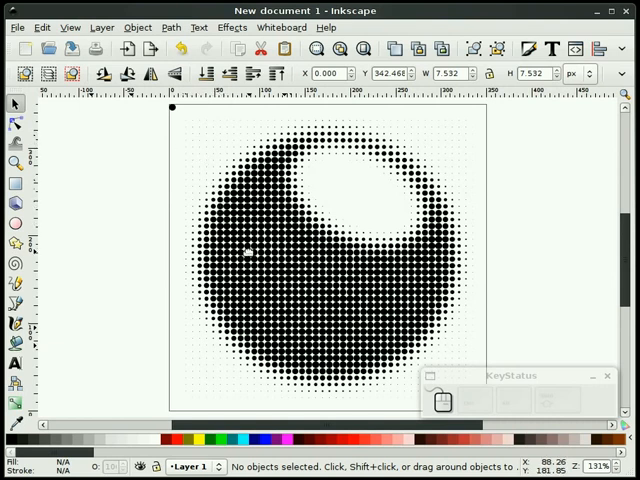
mouse_move(270, 294)
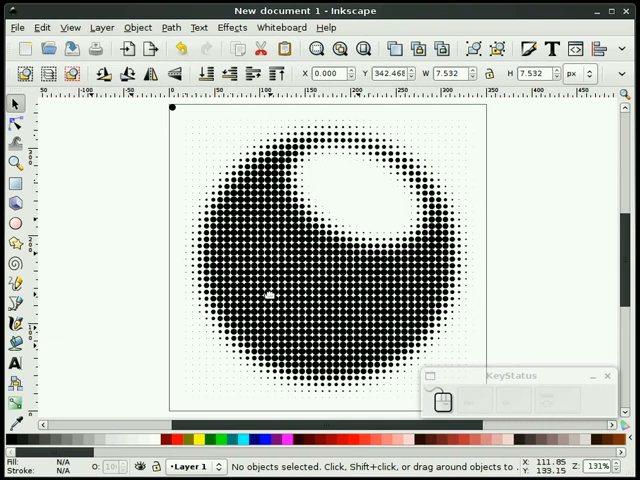
mouse_move(116, 234)
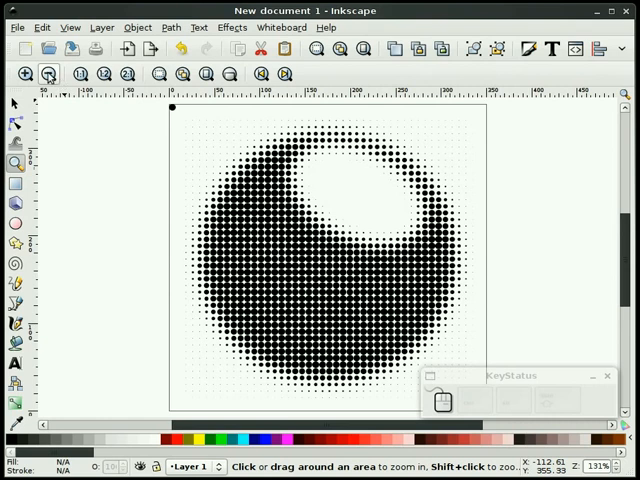
left_click(48, 72)
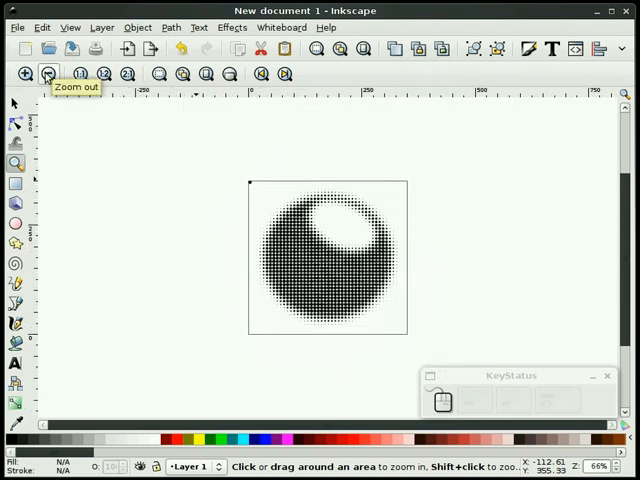
left_click(52, 72)
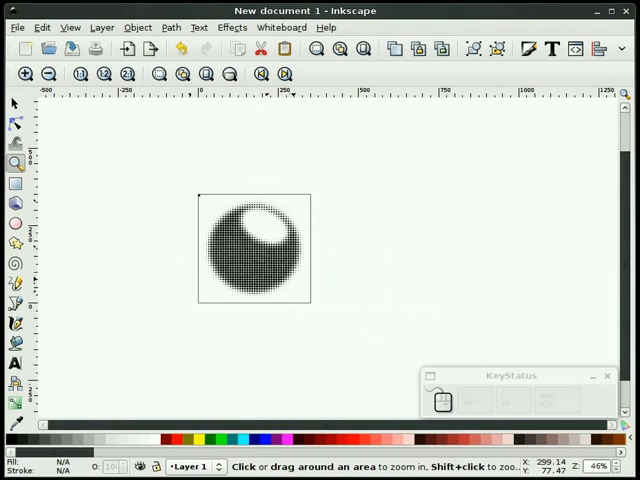
mouse_move(480, 284)
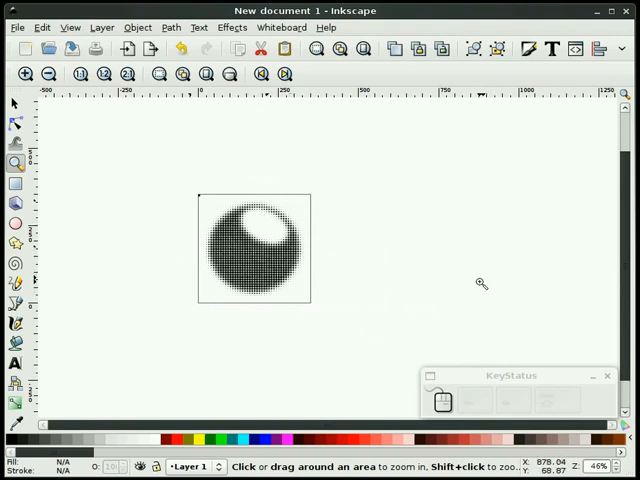
mouse_move(82, 216)
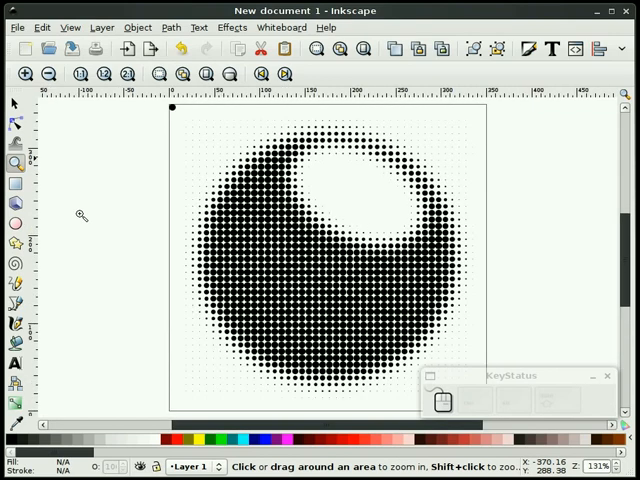
left_click(100, 28)
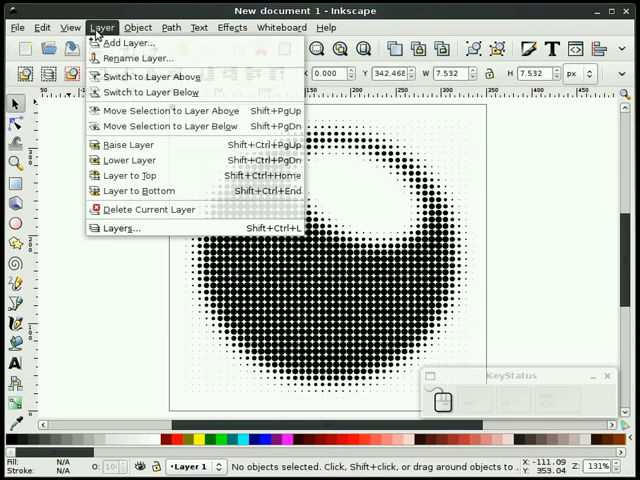
left_click(118, 228)
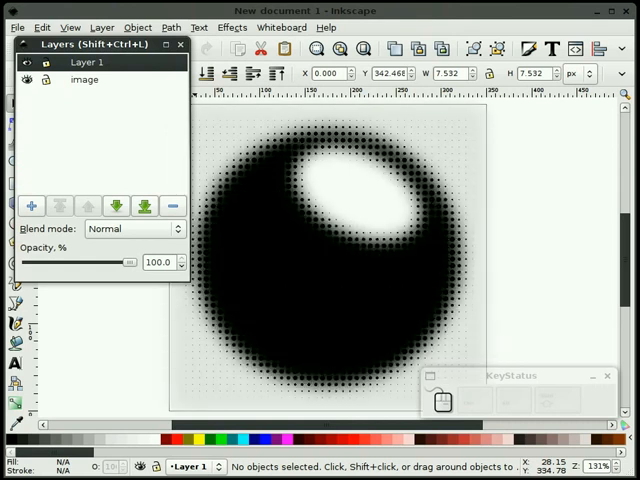
left_click(182, 46)
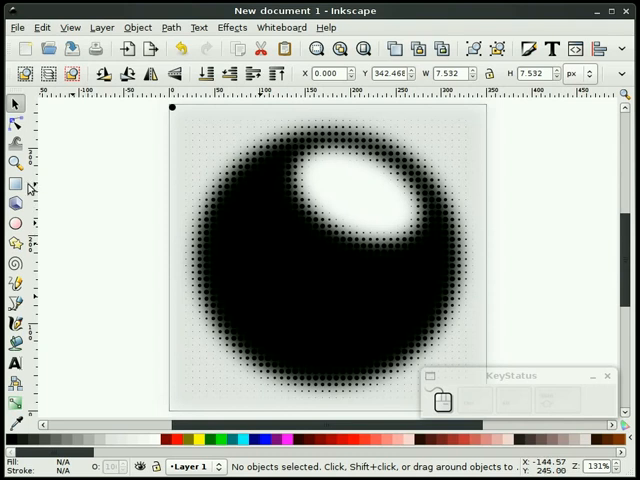
Delete the halftone dot clones and the blurred sphere group
left_click(50, 72)
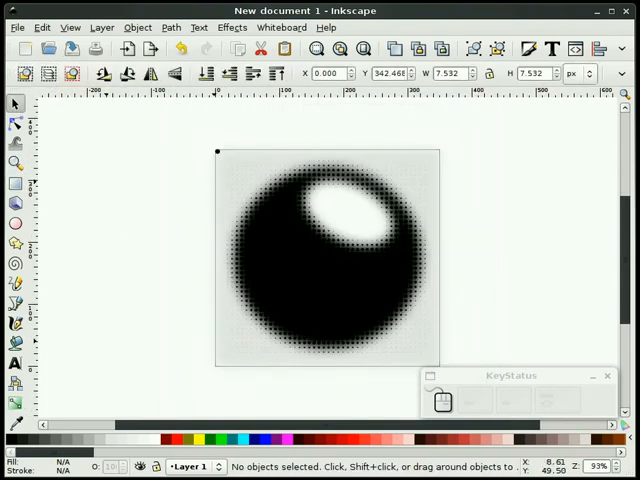
left_click_drag(172, 258, 384, 378)
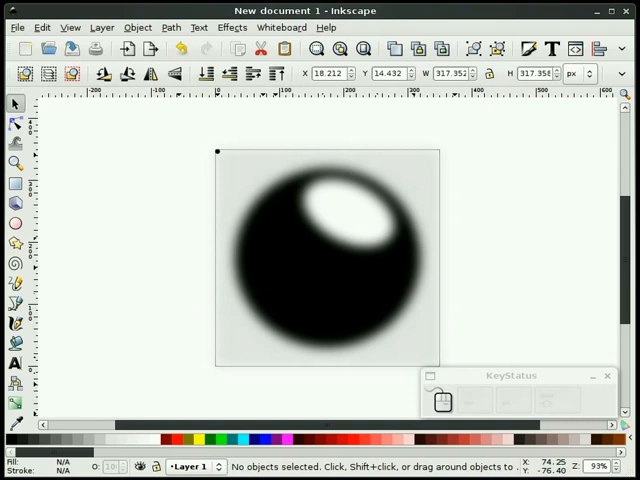
mouse_move(160, 308)
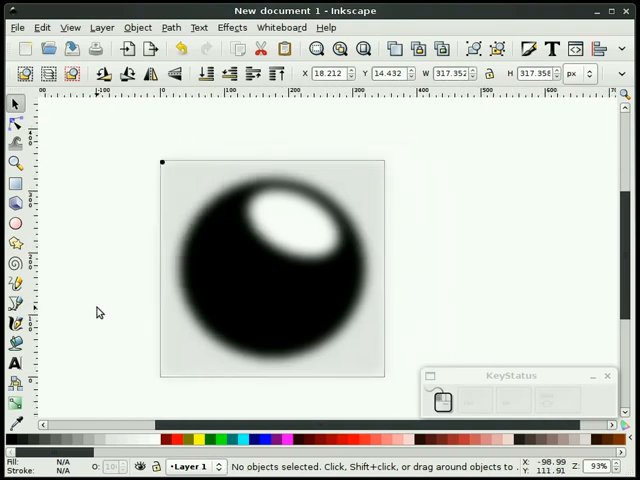
left_click_drag(88, 198, 284, 256)
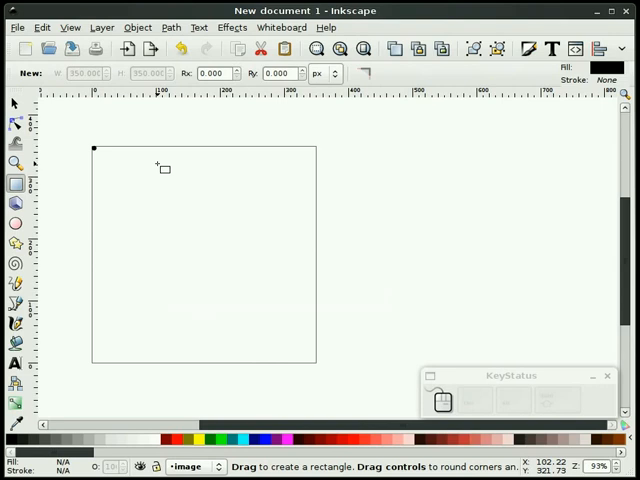
Draw a full-page square and give it a vertical white-to-black linear gradient
left_click_drag(96, 148, 320, 362)
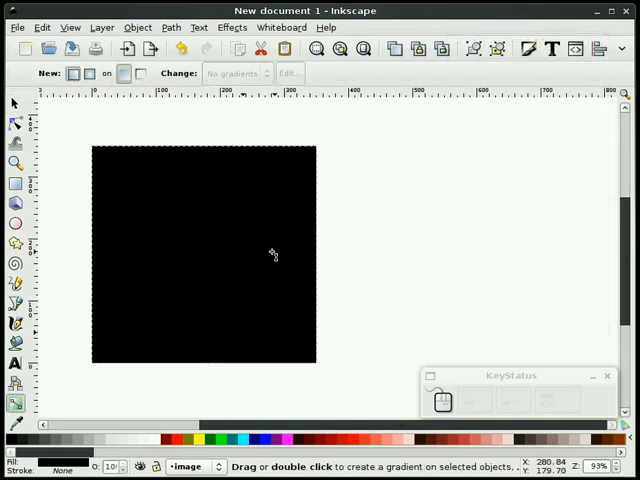
left_click_drag(204, 150, 204, 356)
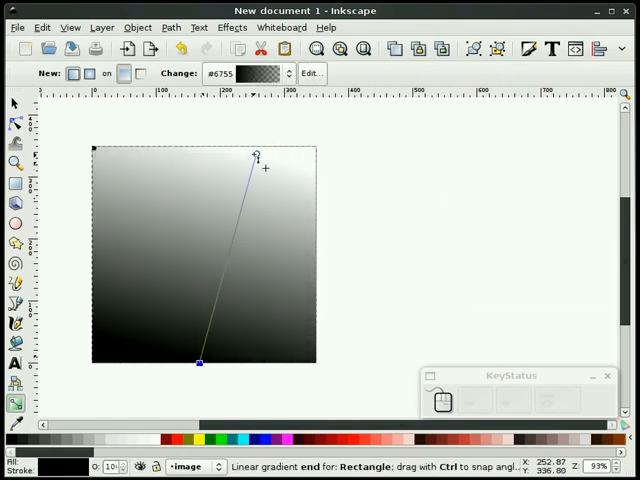
left_click_drag(258, 156, 204, 148)
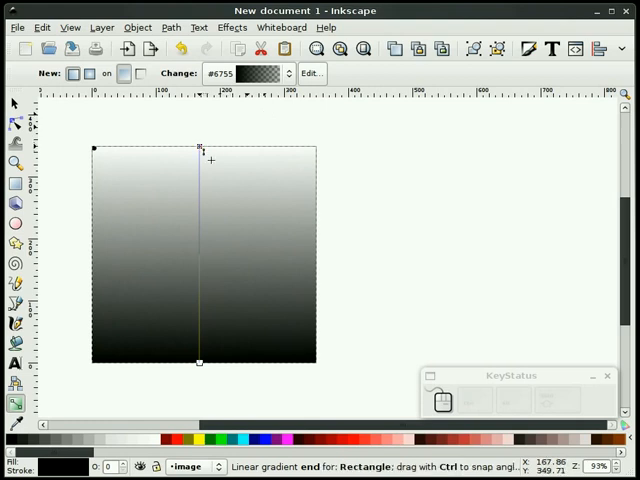
left_click(200, 146)
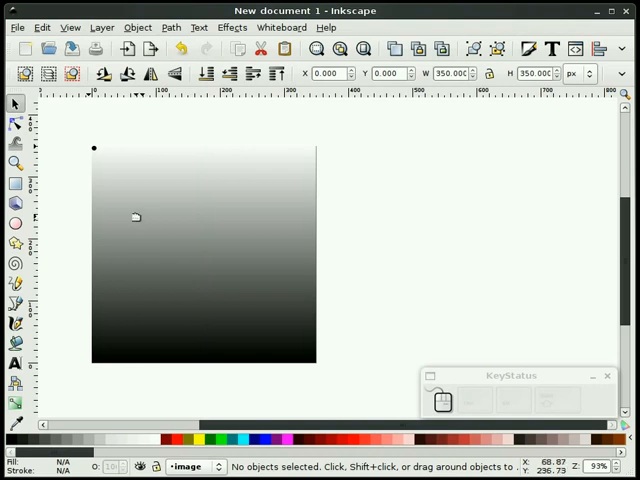
mouse_move(62, 174)
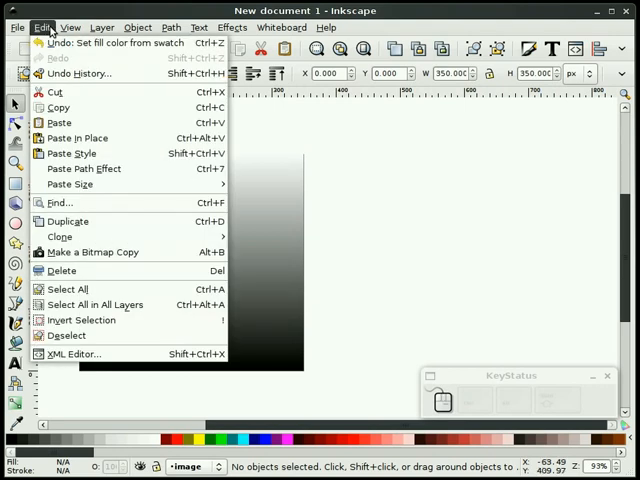
Create tiled clones tracing Color into Size at 350×350 over the gradient square
left_click(60, 236)
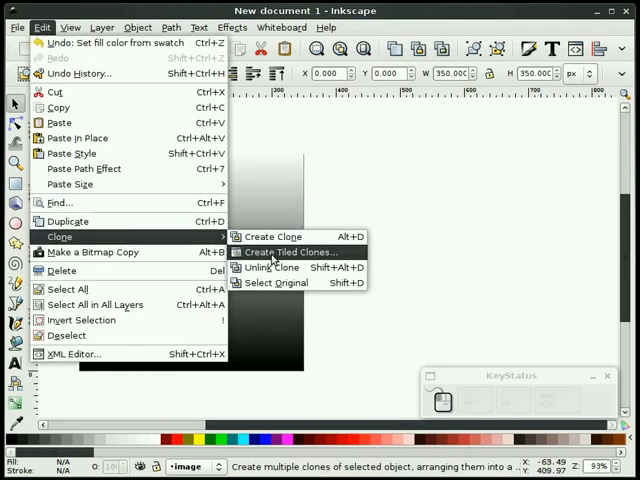
left_click(288, 252)
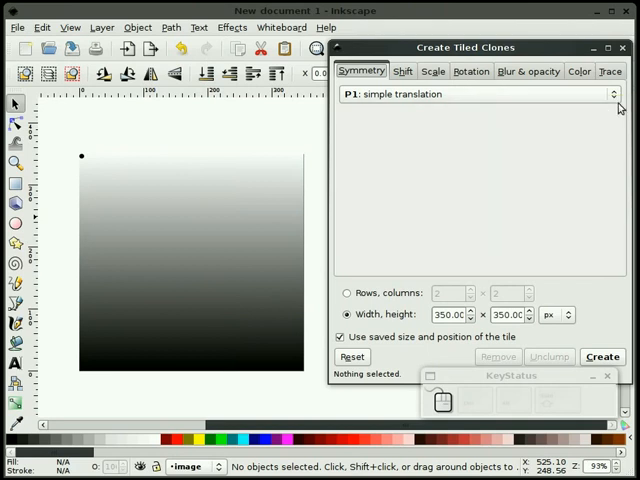
left_click(610, 72)
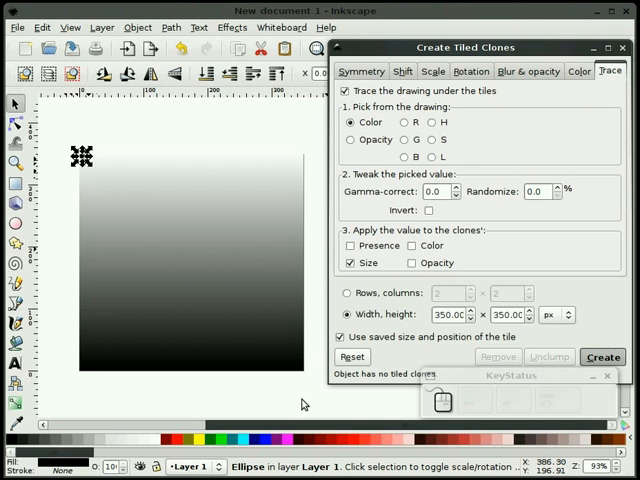
left_click(602, 356)
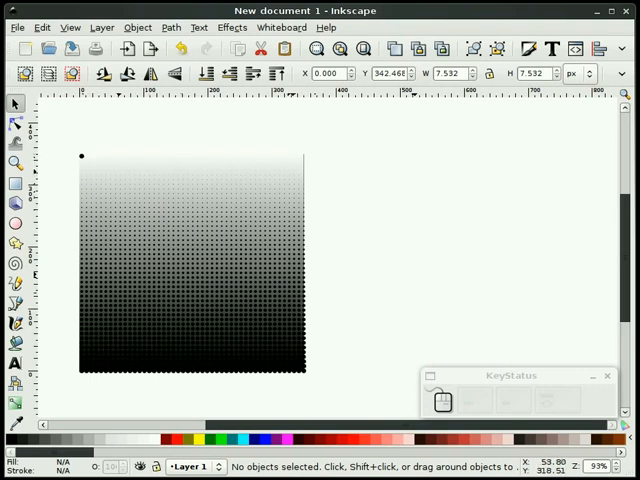
mouse_move(316, 170)
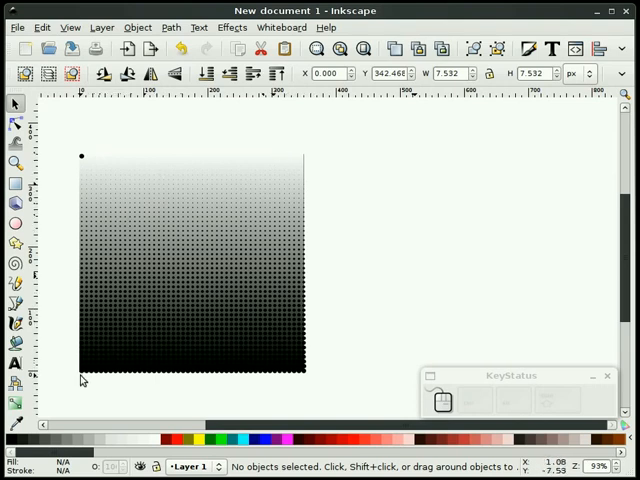
mouse_move(324, 390)
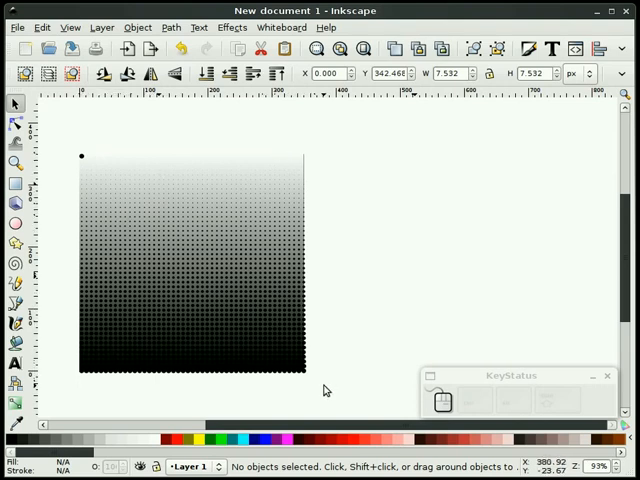
Show the Layers panel listing Layer 1 and the image layer beside the dot pattern
left_click(102, 28)
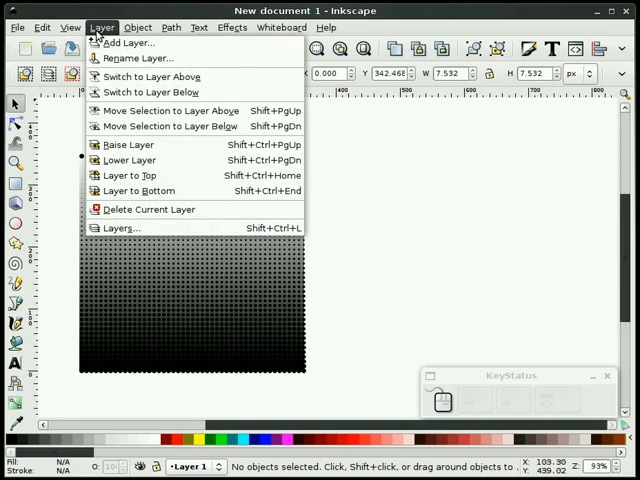
left_click(120, 228)
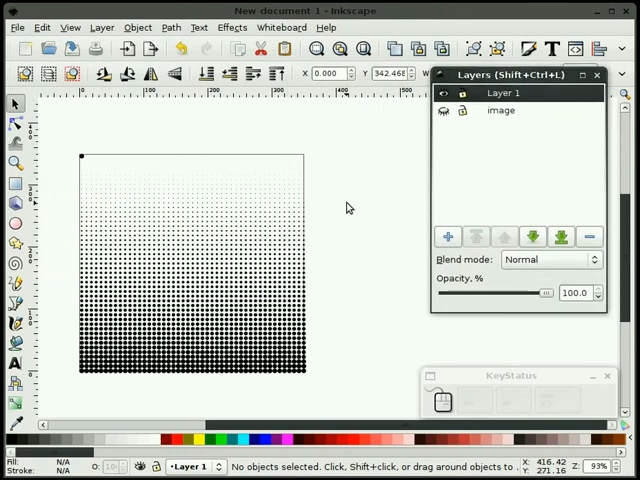
mouse_move(340, 368)
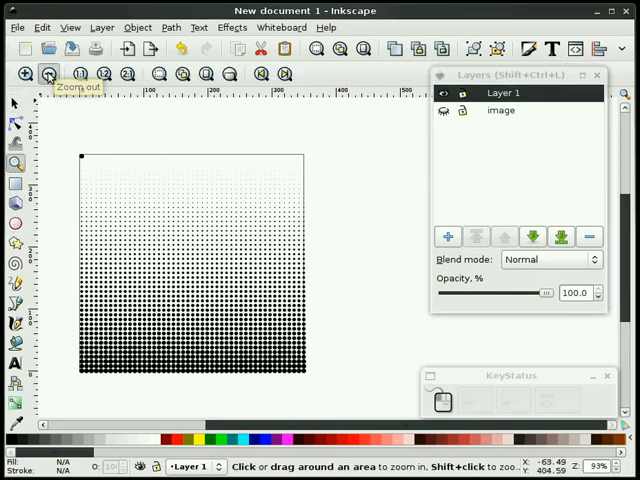
left_click(48, 72)
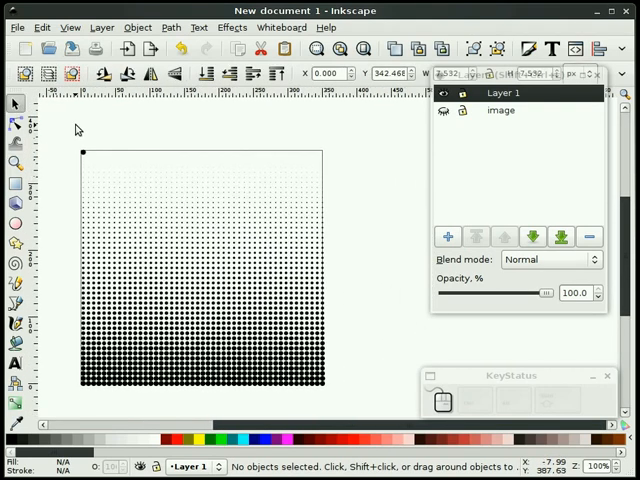
mouse_move(364, 160)
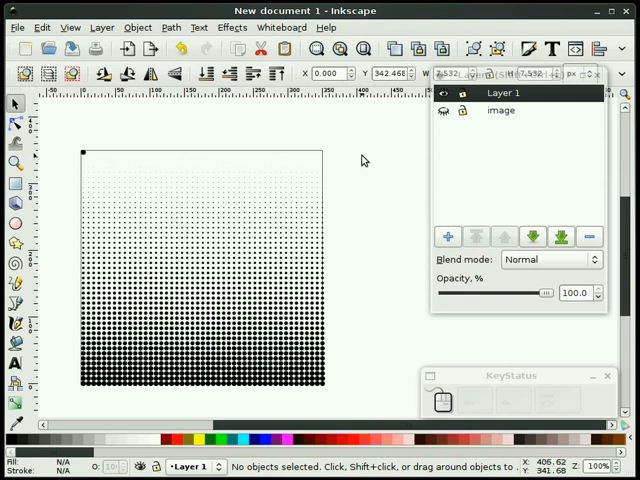
mouse_move(356, 164)
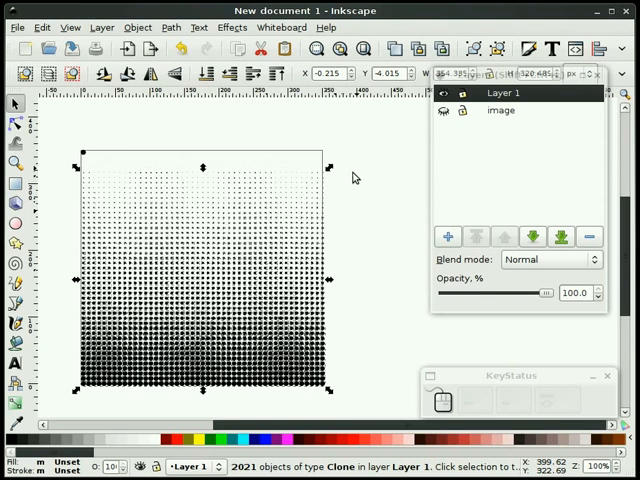
mouse_move(348, 184)
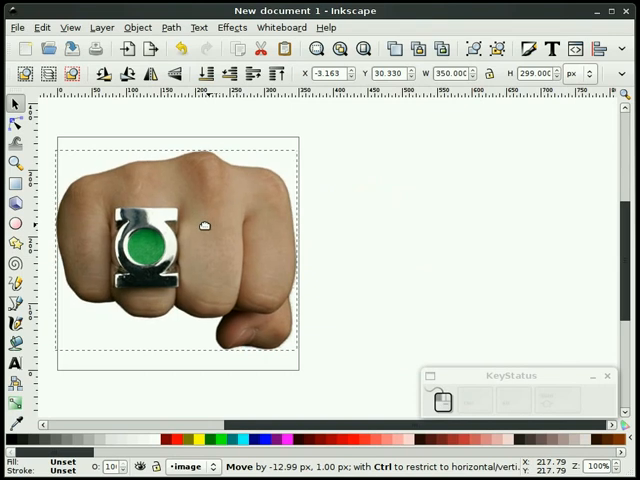
Select the fist photo and align it relative to the page via Align and Distribute
left_click_drag(202, 226, 208, 224)
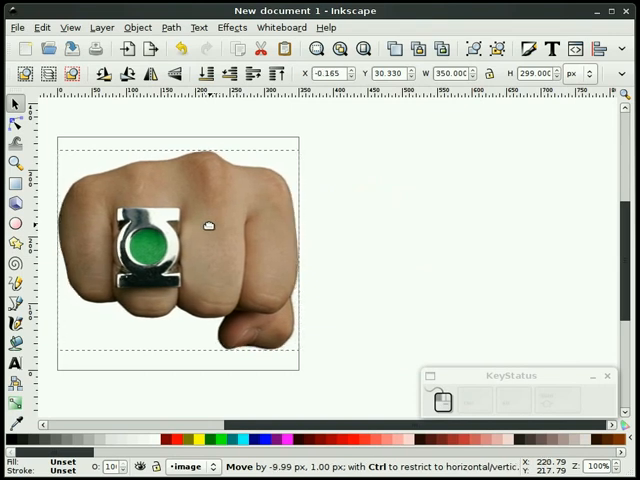
left_click(208, 224)
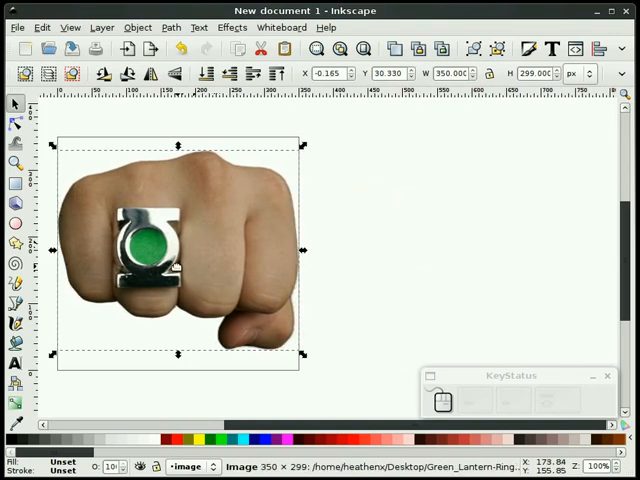
left_click(348, 246)
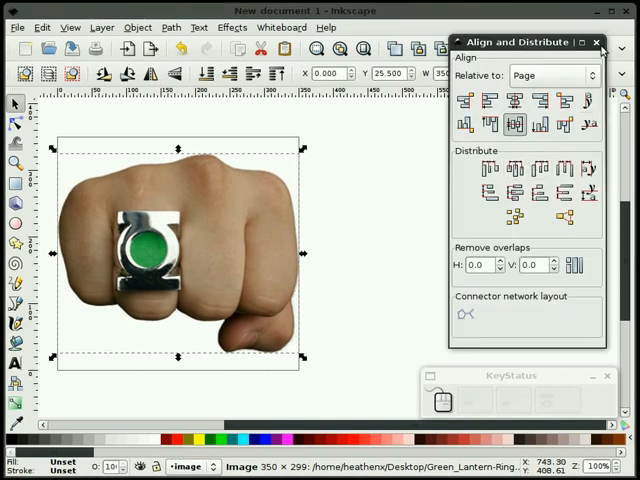
left_click(598, 40)
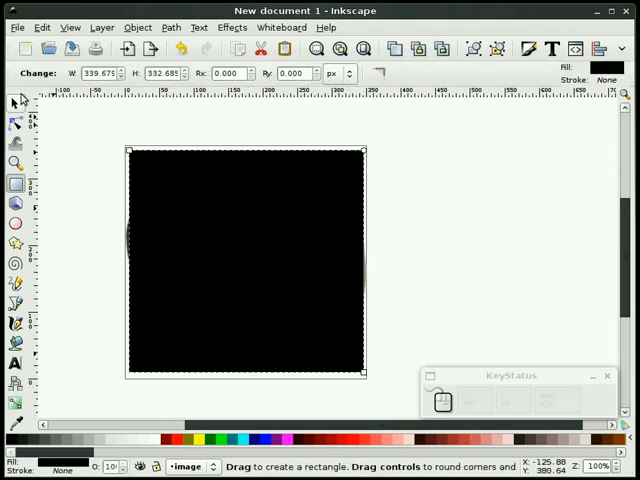
Align the 350 by 350 black square to the page over the fist photo
left_click(12, 104)
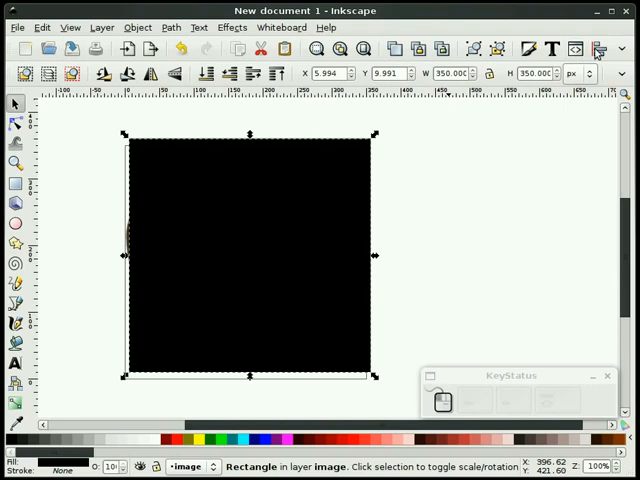
left_click(594, 48)
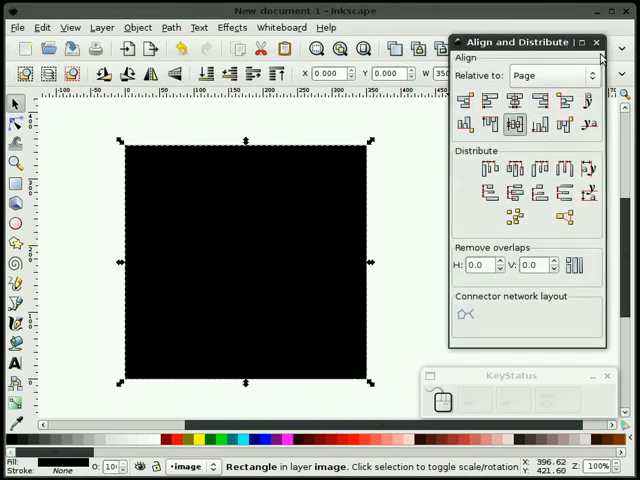
left_click(596, 42)
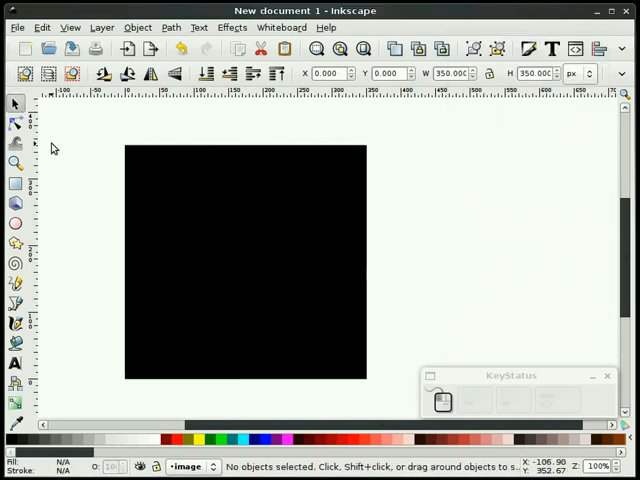
left_click(244, 260)
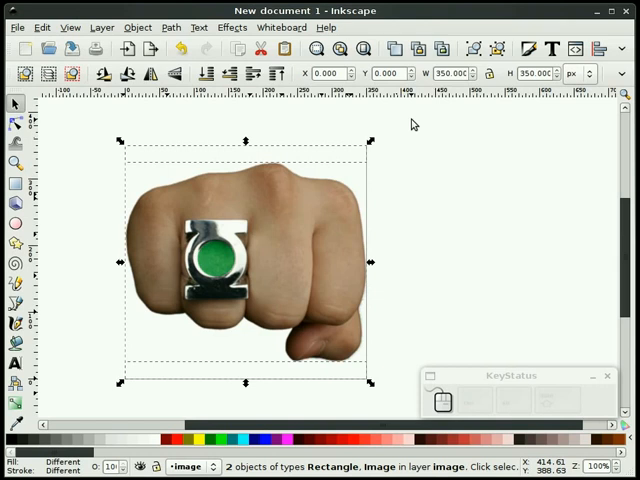
Set a blur of 4.0 on the fist photo and square in Fill and Stroke
left_click(474, 48)
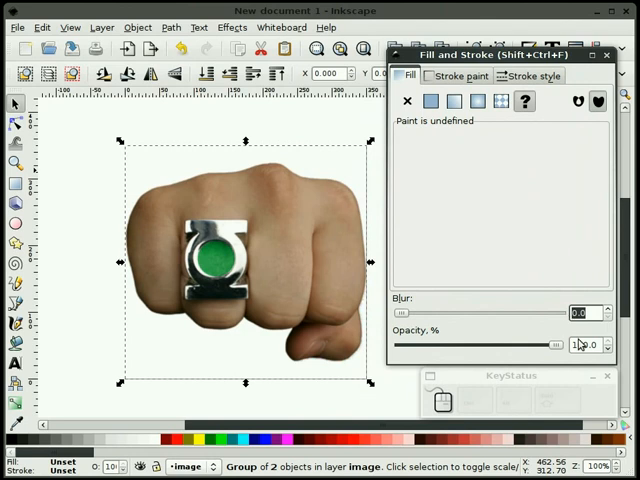
type("4.0")
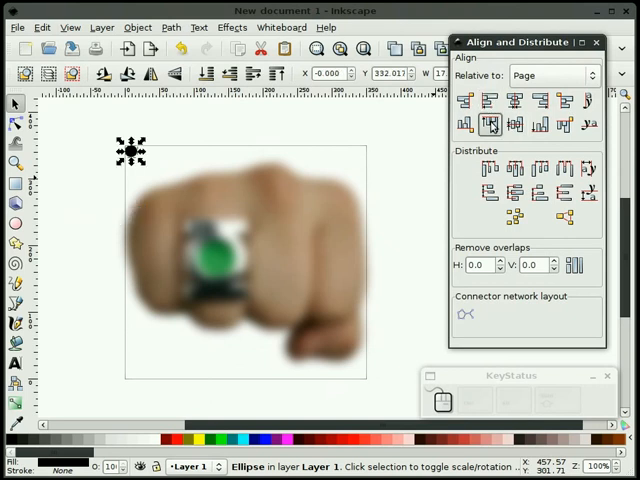
Shrink the corner circle to a tiny dot at the blurred photo's corner, ready for cloning
left_click(596, 40)
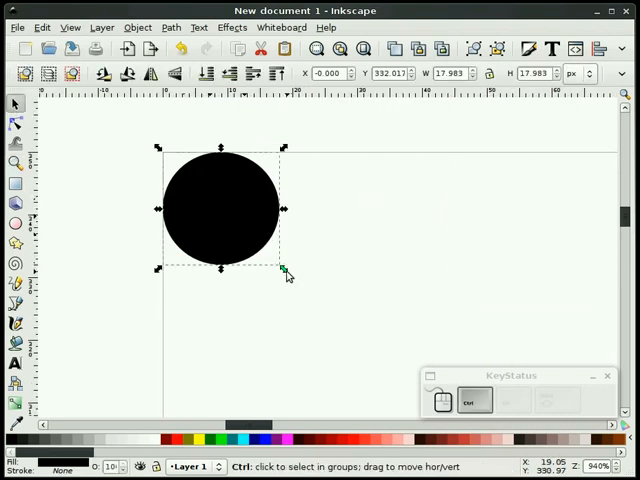
left_click_drag(284, 268, 210, 204)
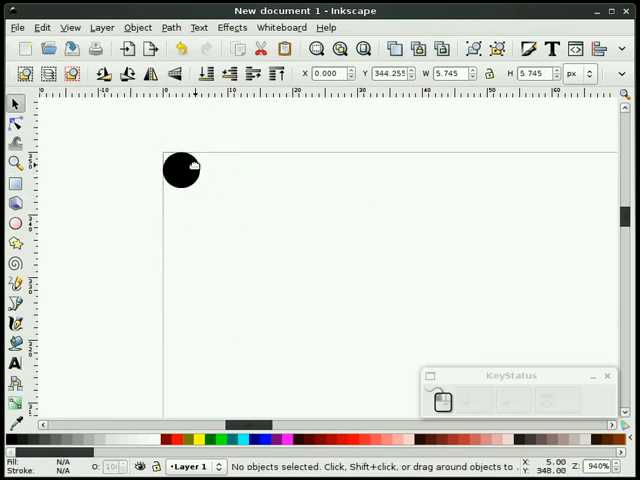
left_click(180, 170)
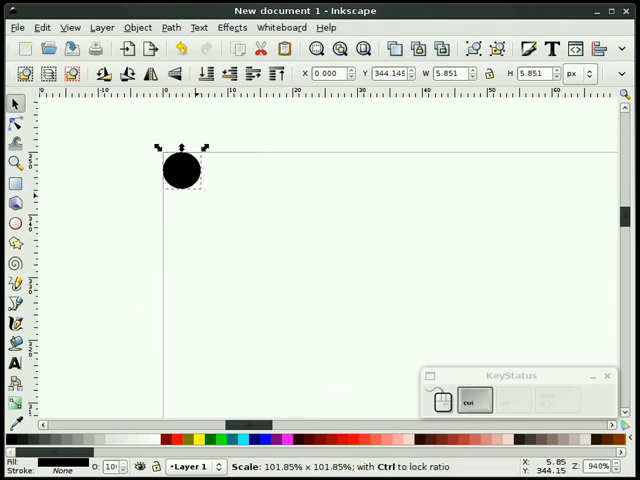
left_click(180, 74)
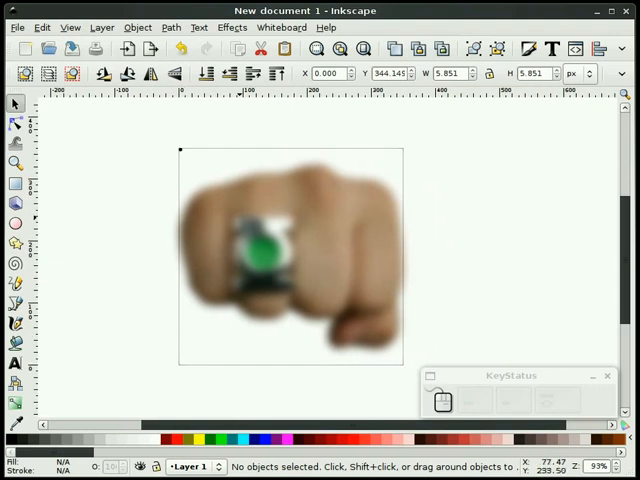
mouse_move(252, 224)
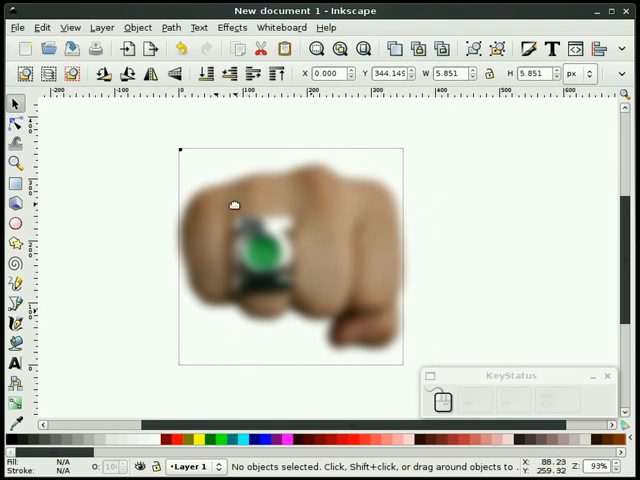
mouse_move(176, 366)
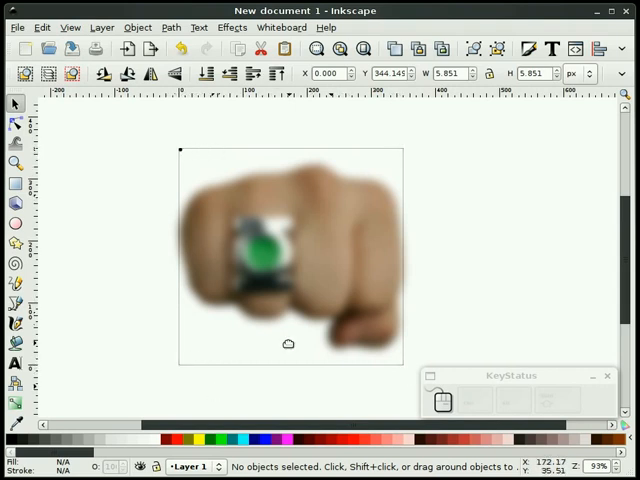
mouse_move(308, 224)
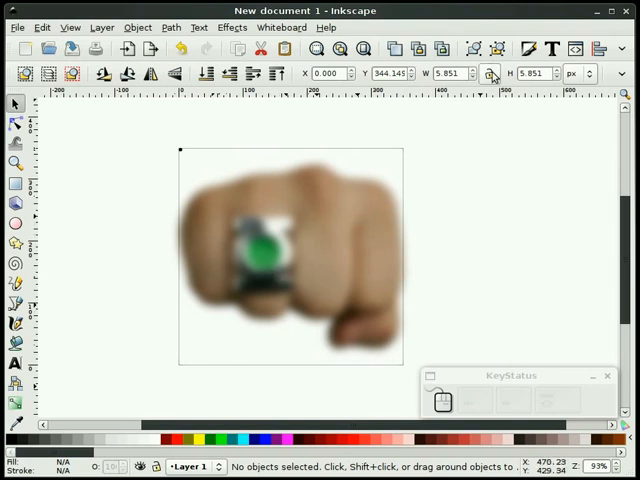
mouse_move(470, 48)
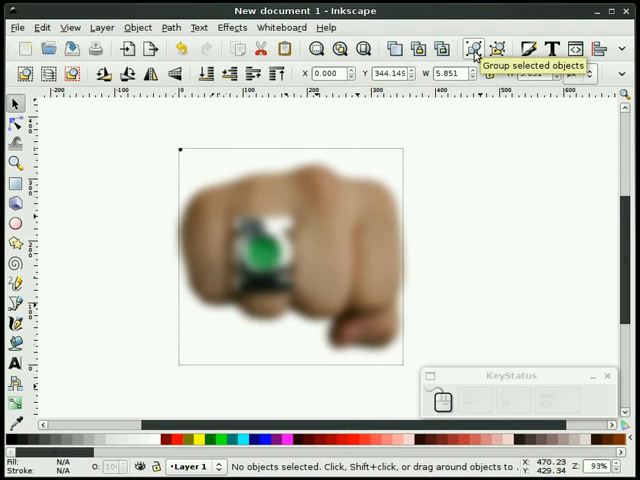
mouse_move(472, 226)
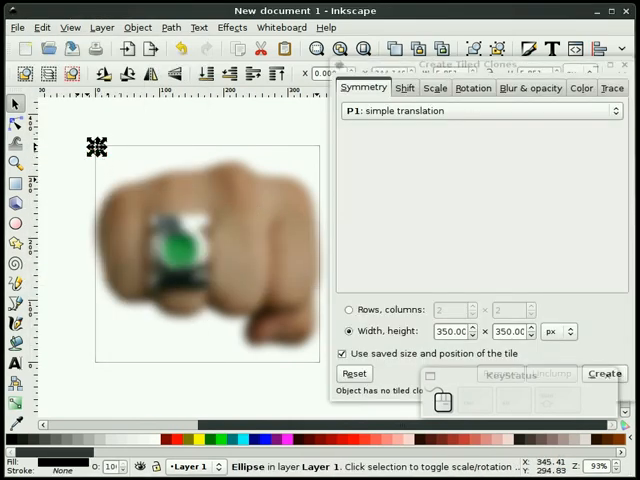
Create tiled clones traced by Color applied to Size, forming halftone dots over the fist photo
left_click(628, 88)
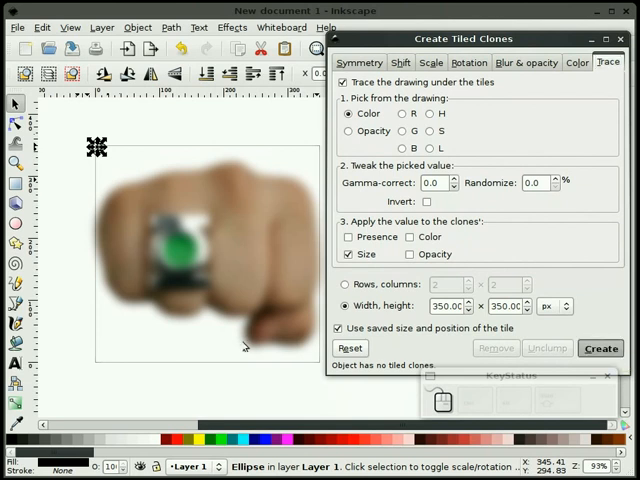
mouse_move(200, 392)
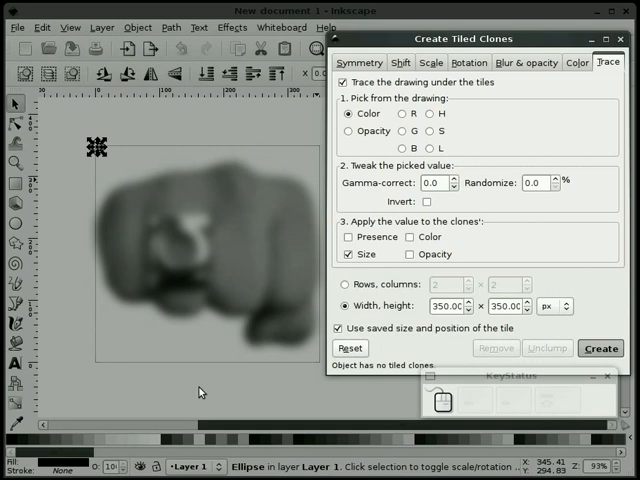
left_click(600, 348)
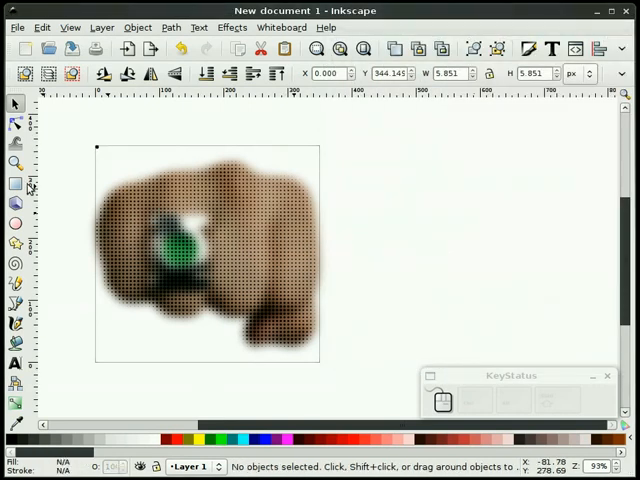
left_click(16, 162)
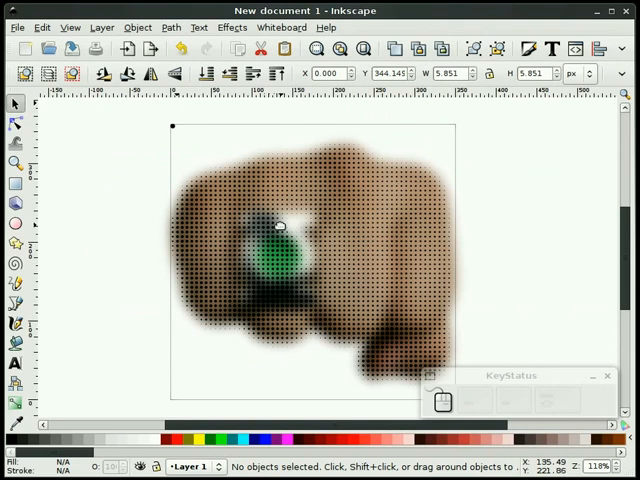
mouse_move(284, 224)
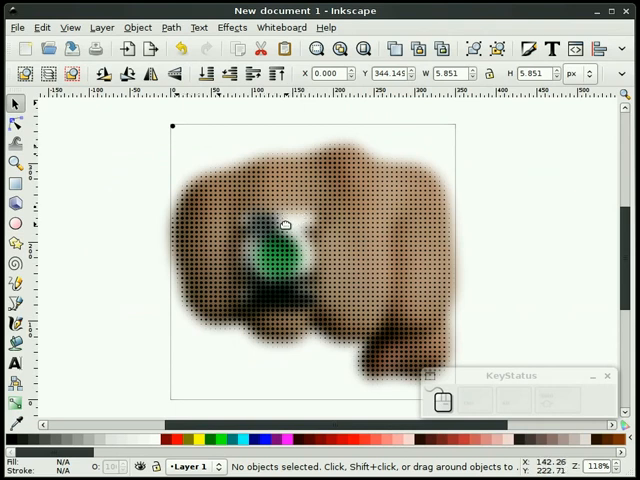
mouse_move(302, 222)
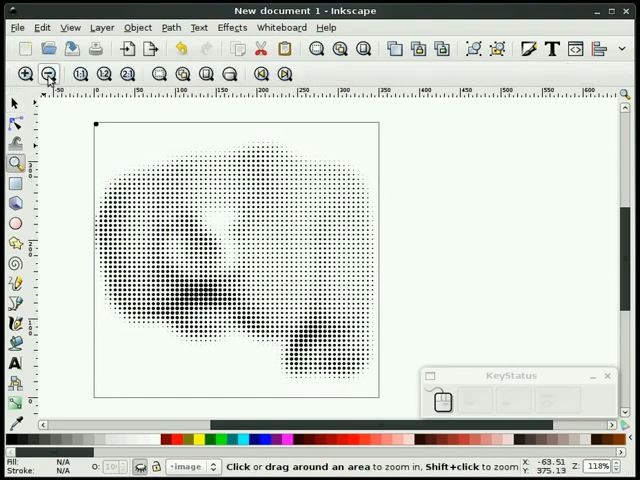
left_click(48, 72)
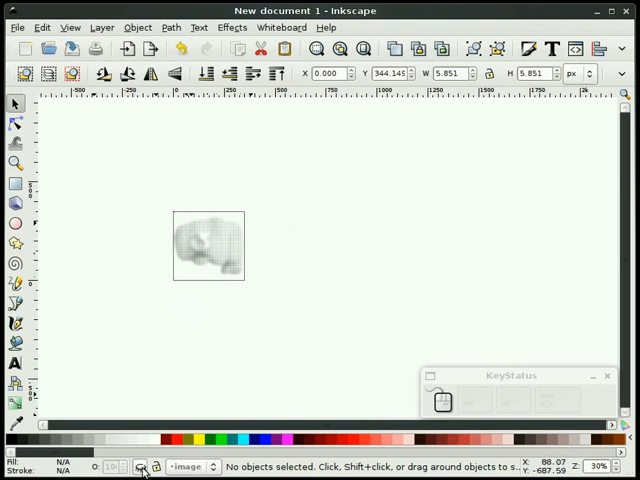
left_click(16, 164)
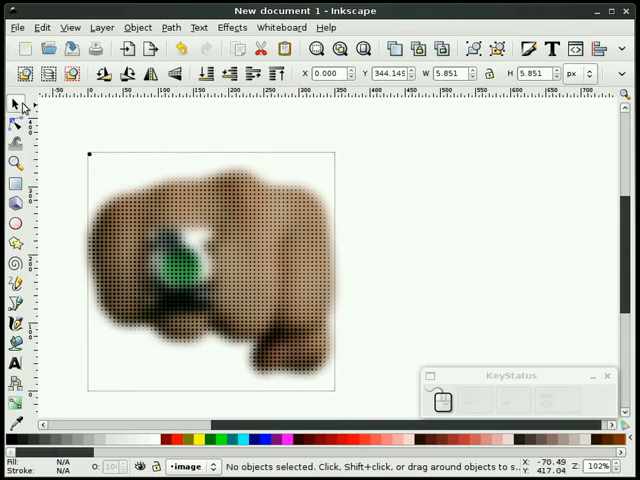
mouse_move(112, 124)
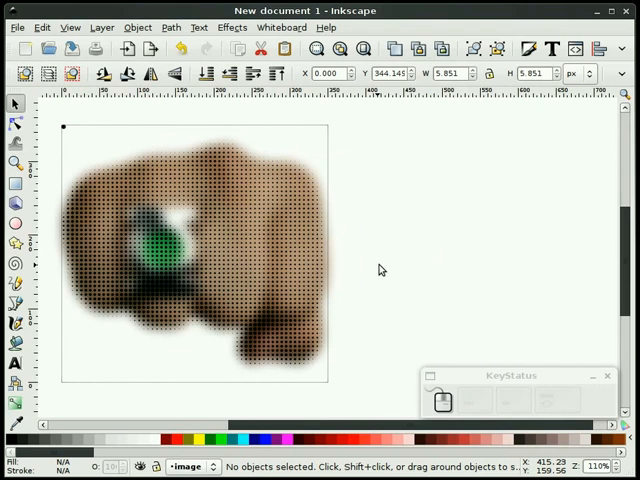
mouse_move(400, 244)
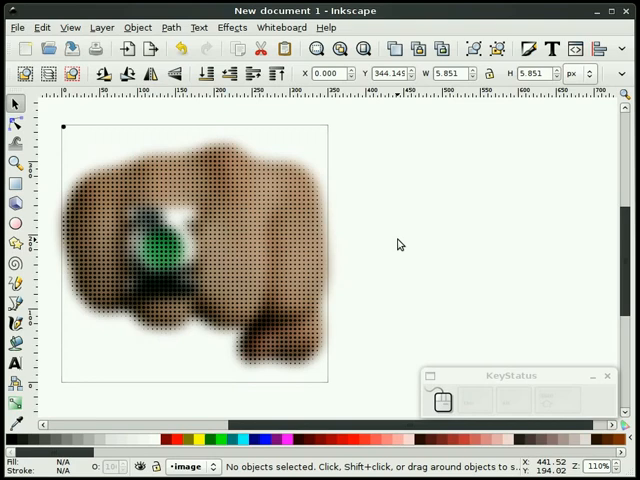
mouse_move(42, 28)
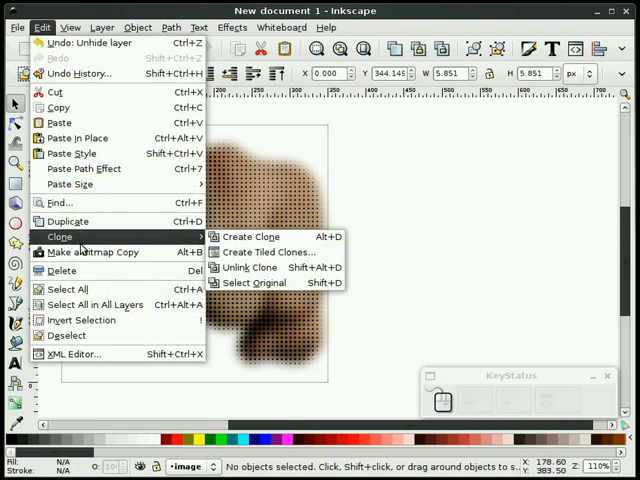
left_click(268, 252)
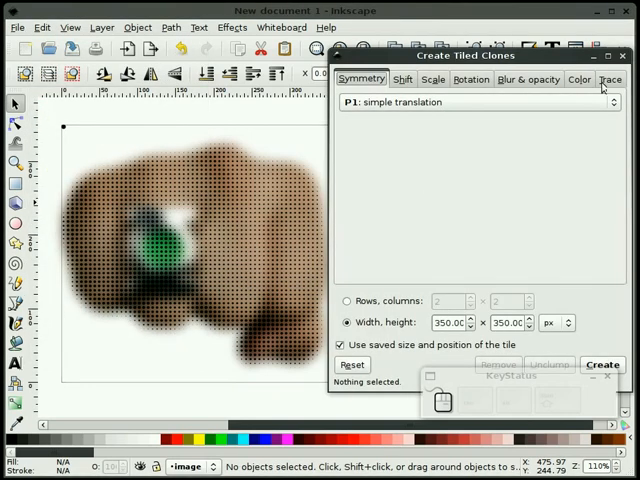
left_click(612, 80)
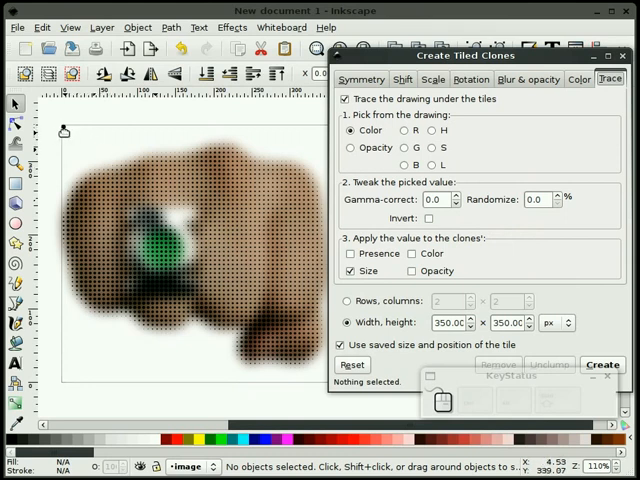
mouse_move(68, 140)
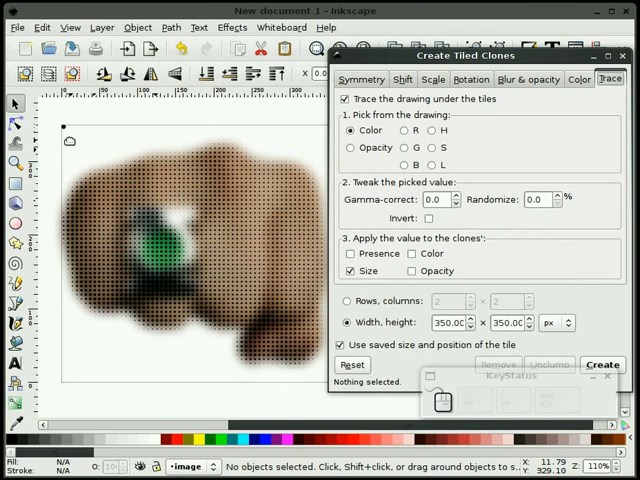
mouse_move(284, 214)
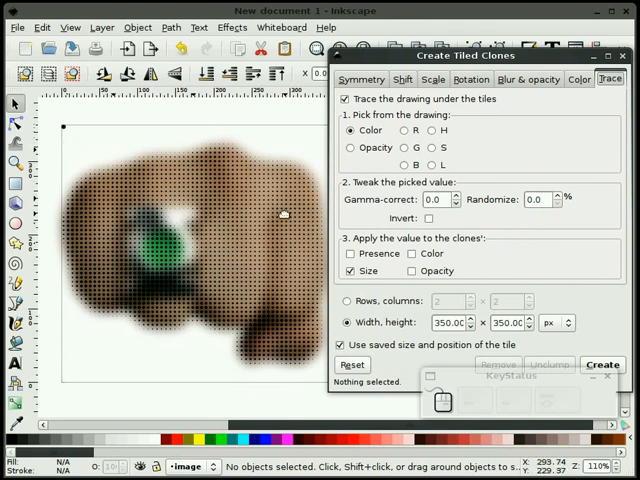
mouse_move(58, 120)
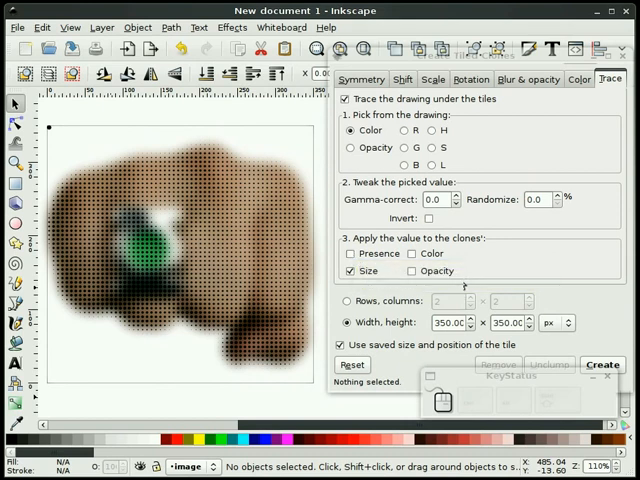
left_click(348, 148)
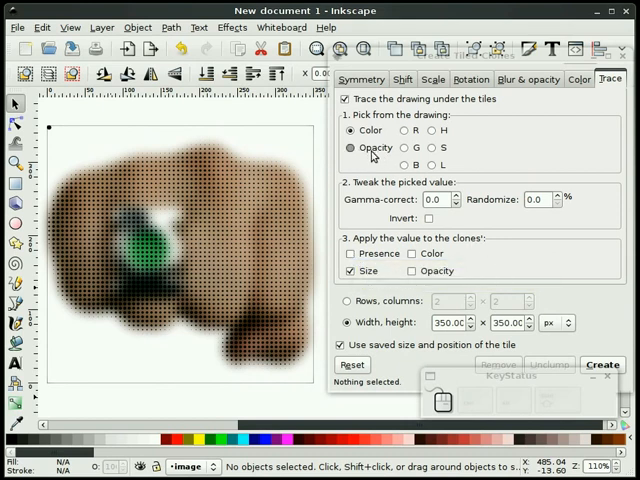
left_click(354, 130)
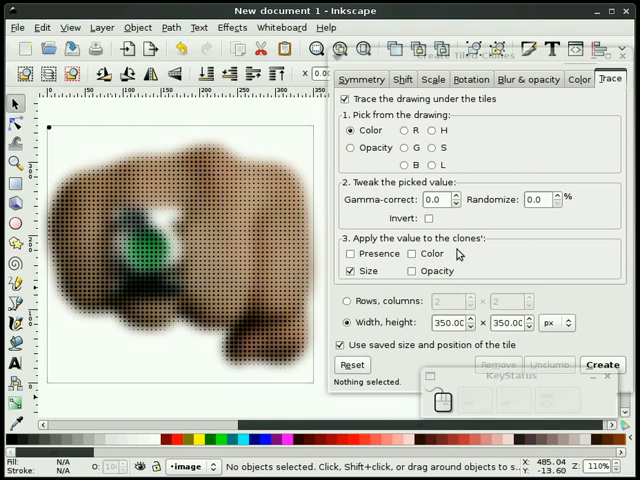
mouse_move(260, 412)
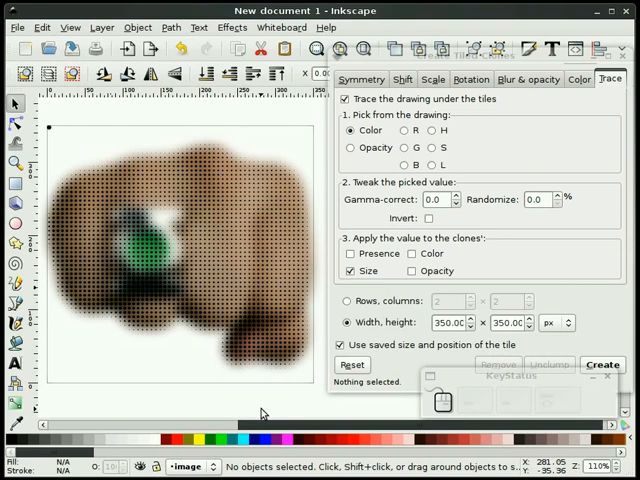
mouse_move(258, 408)
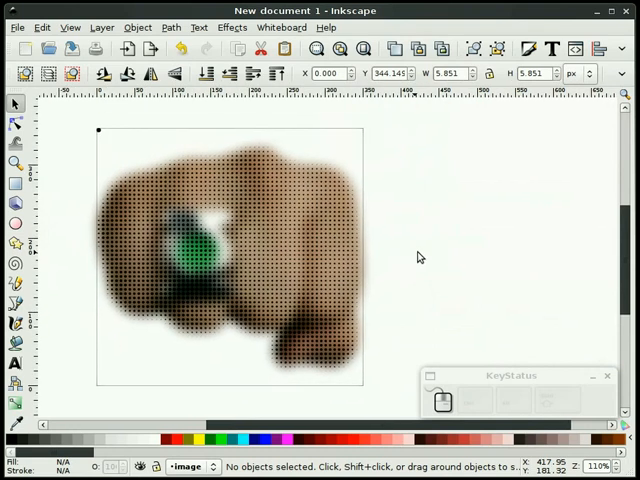
mouse_move(422, 248)
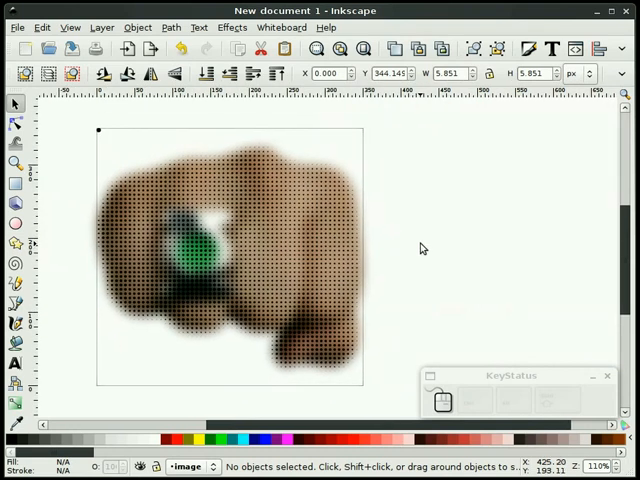